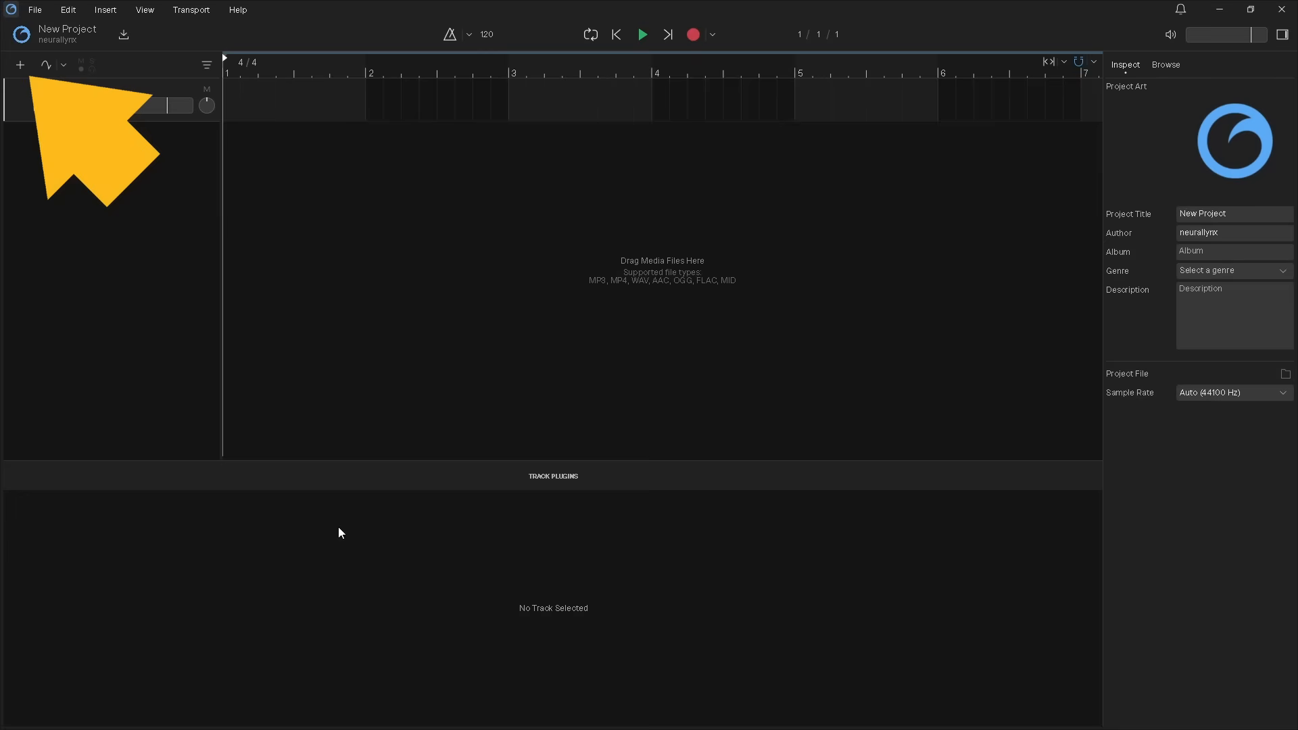
Step: Bring up the add-track menu listing the available track types
click(19, 63)
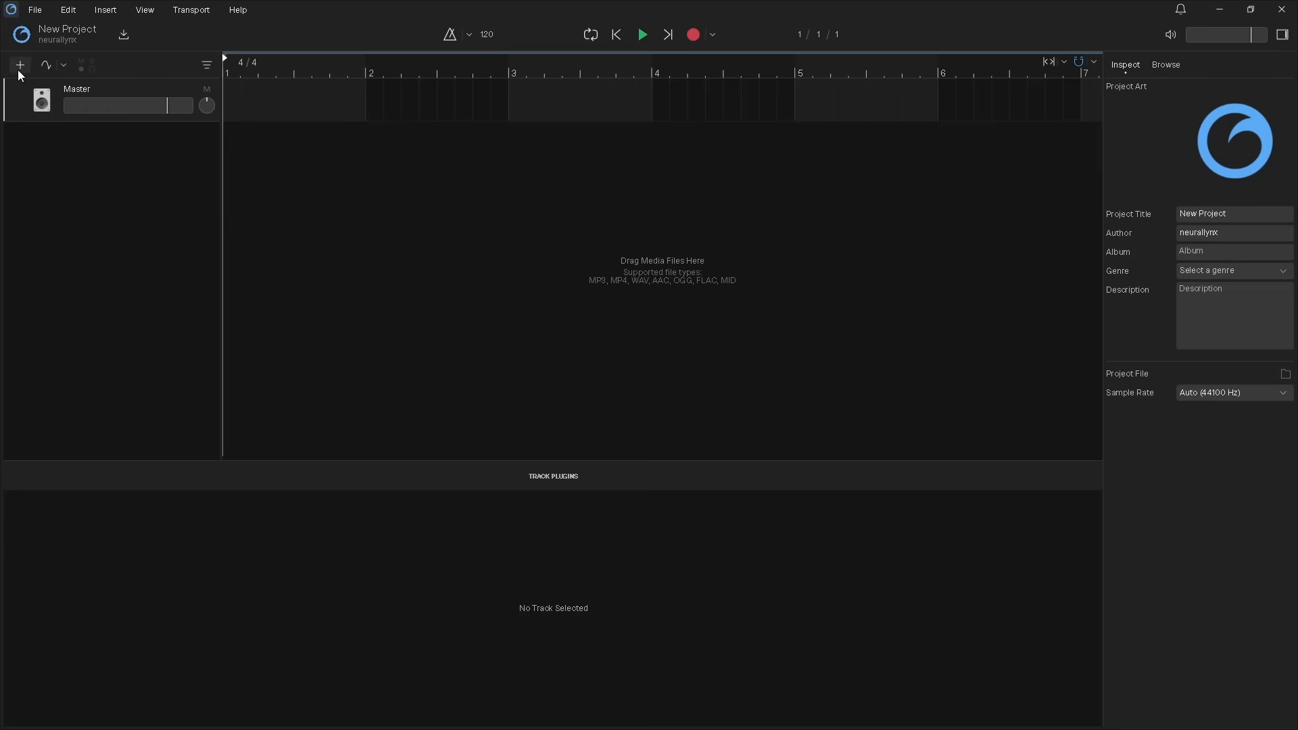
click(19, 65)
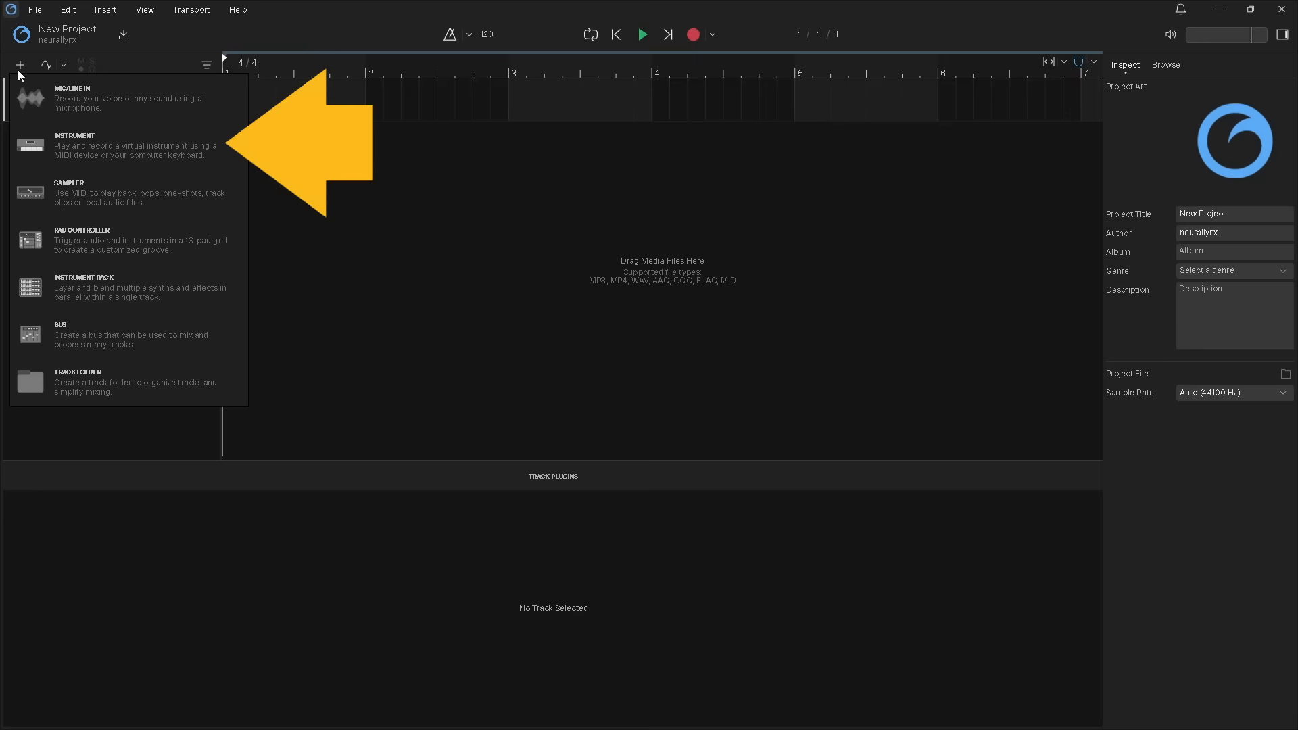
mouse_move(49, 108)
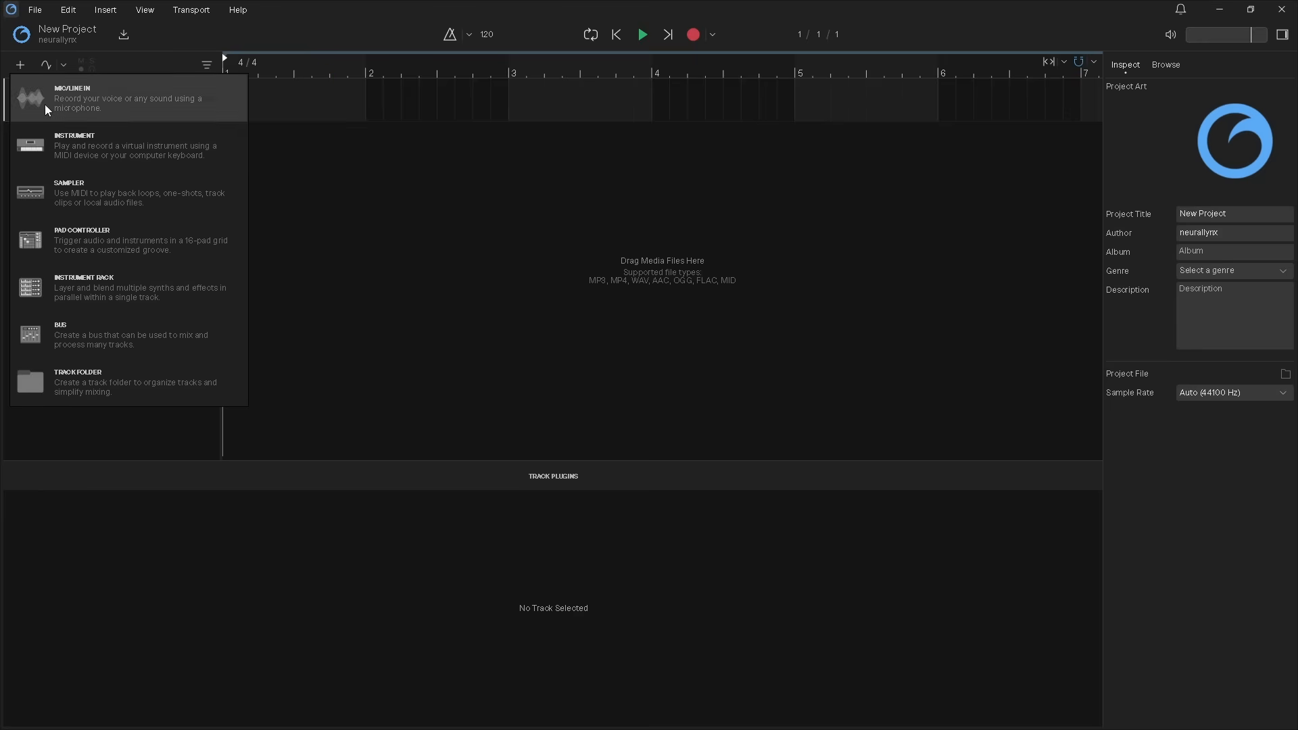
Step: Add an Instrument track using the Dry kit from the Drum Kits category
click(74, 146)
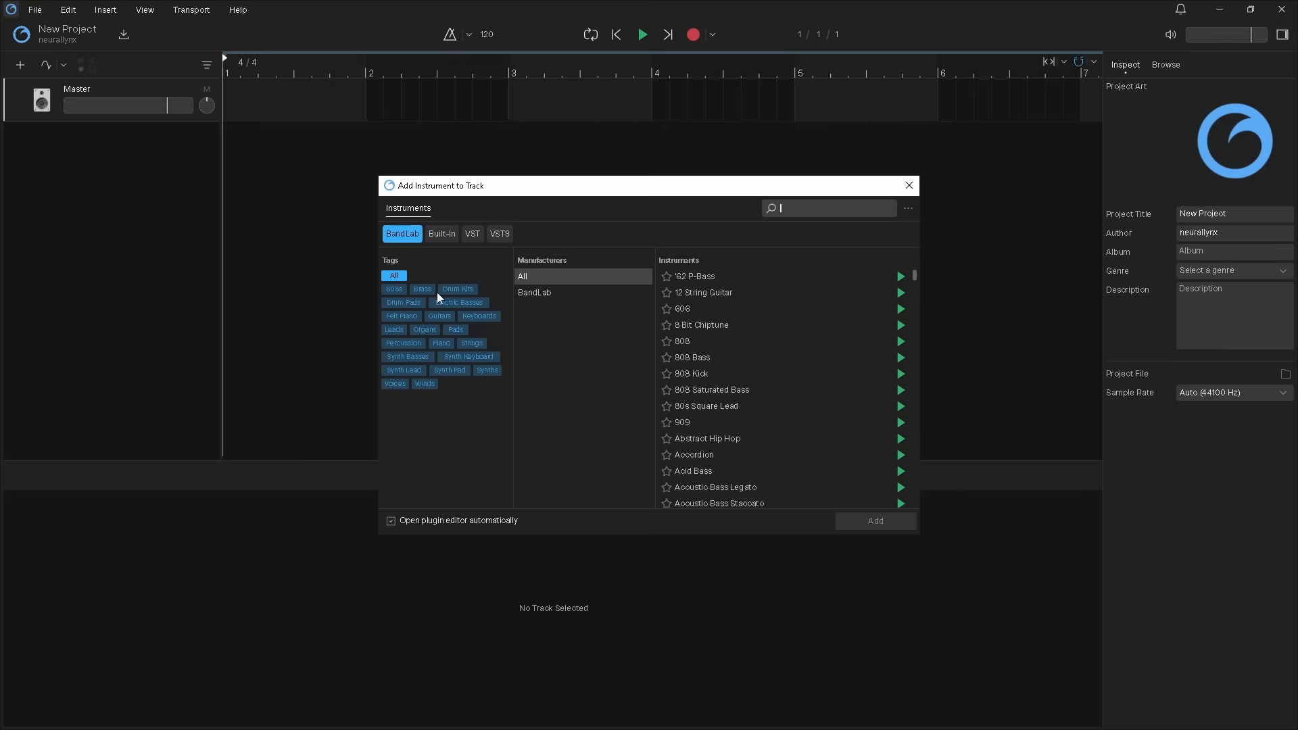
click(457, 288)
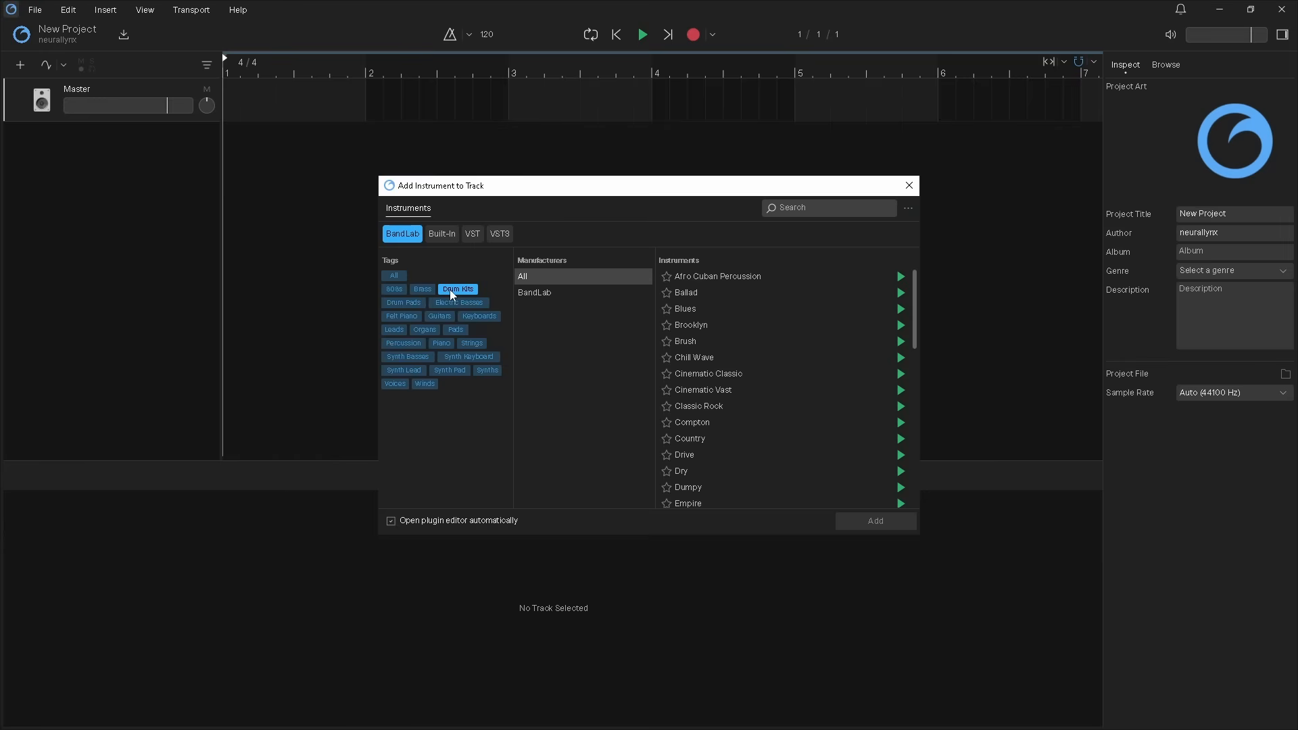
mouse_move(717, 392)
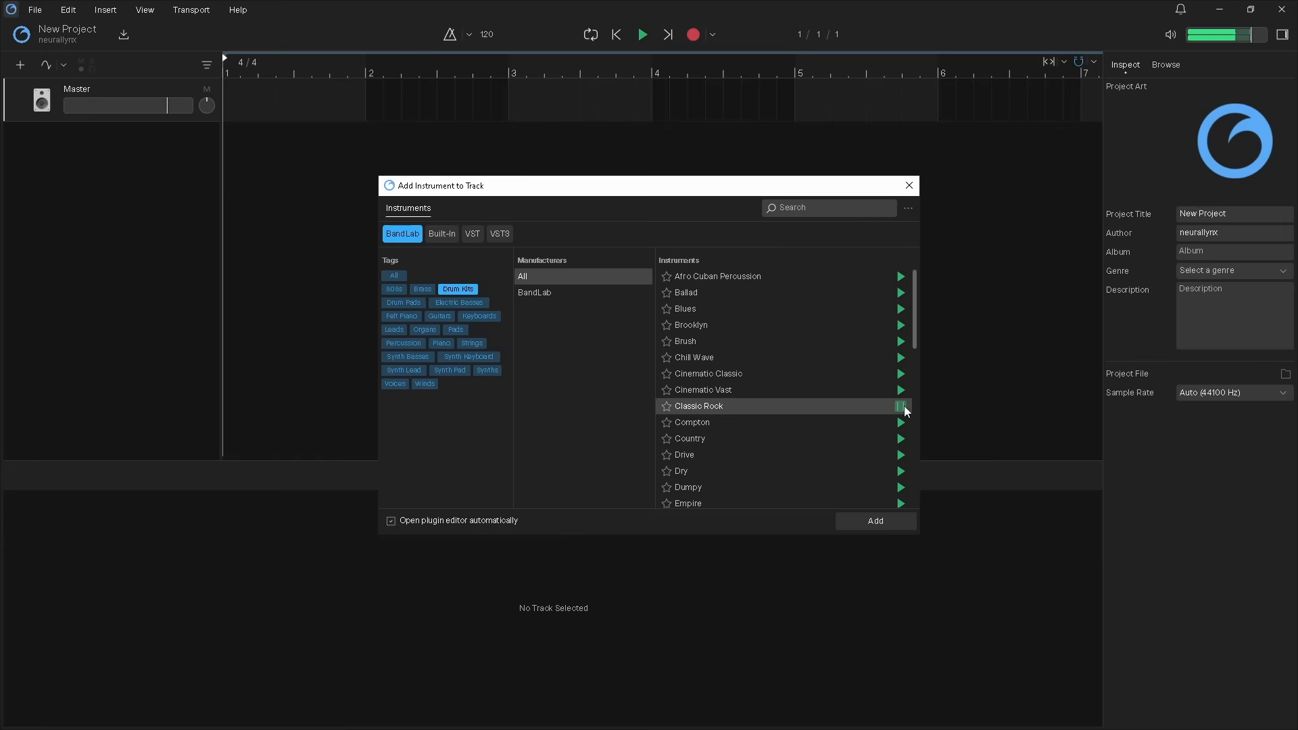
mouse_move(902, 410)
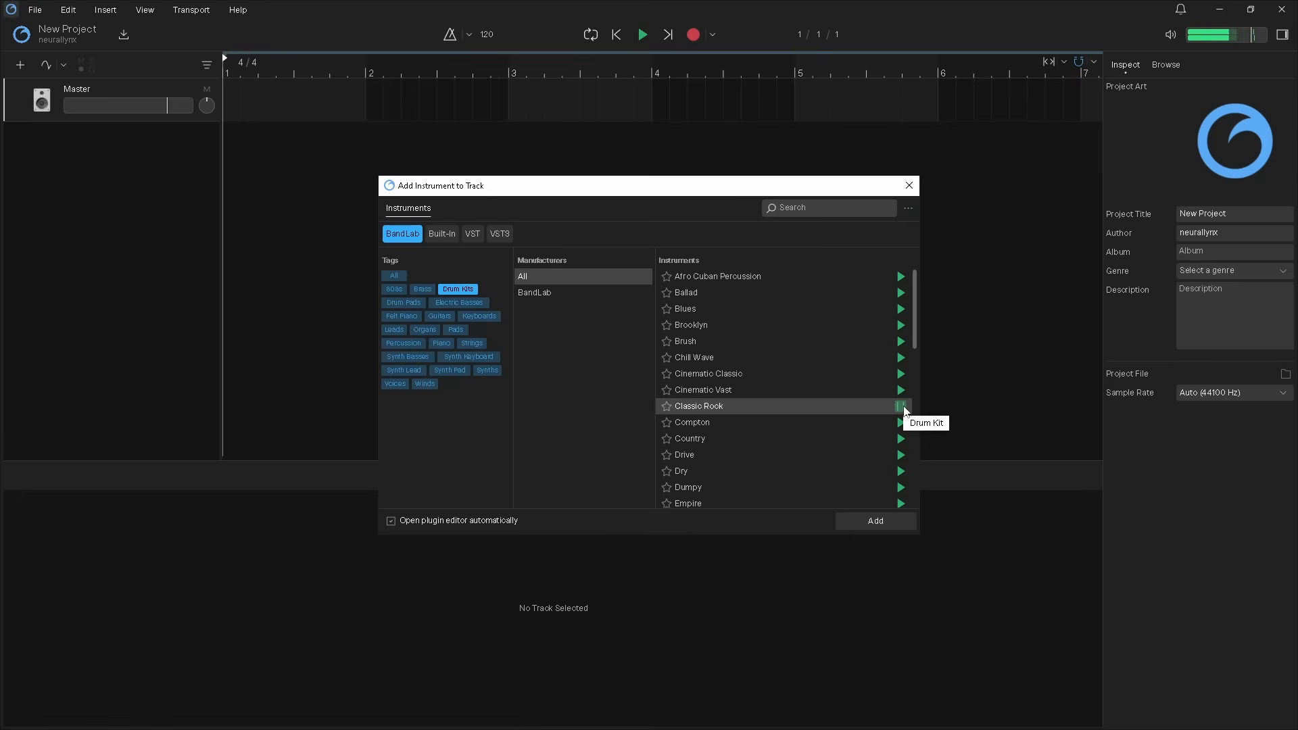
mouse_move(906, 413)
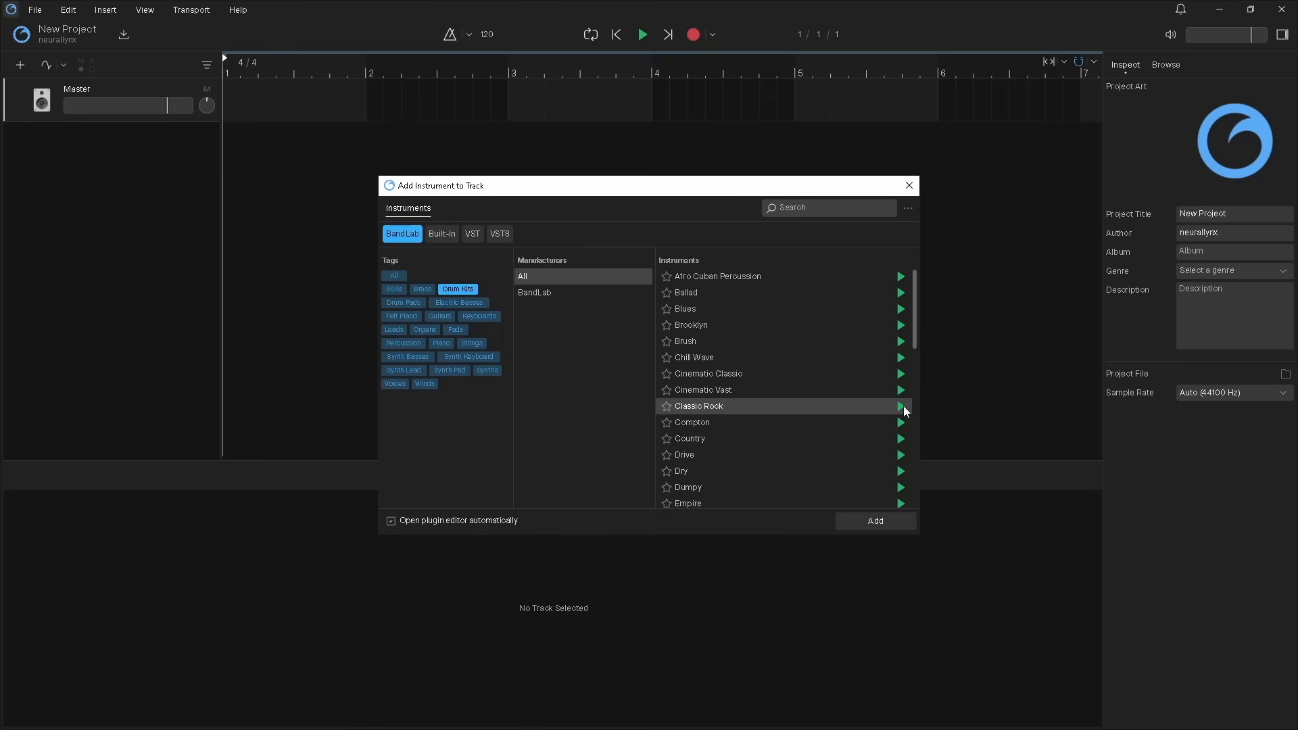
mouse_move(697, 474)
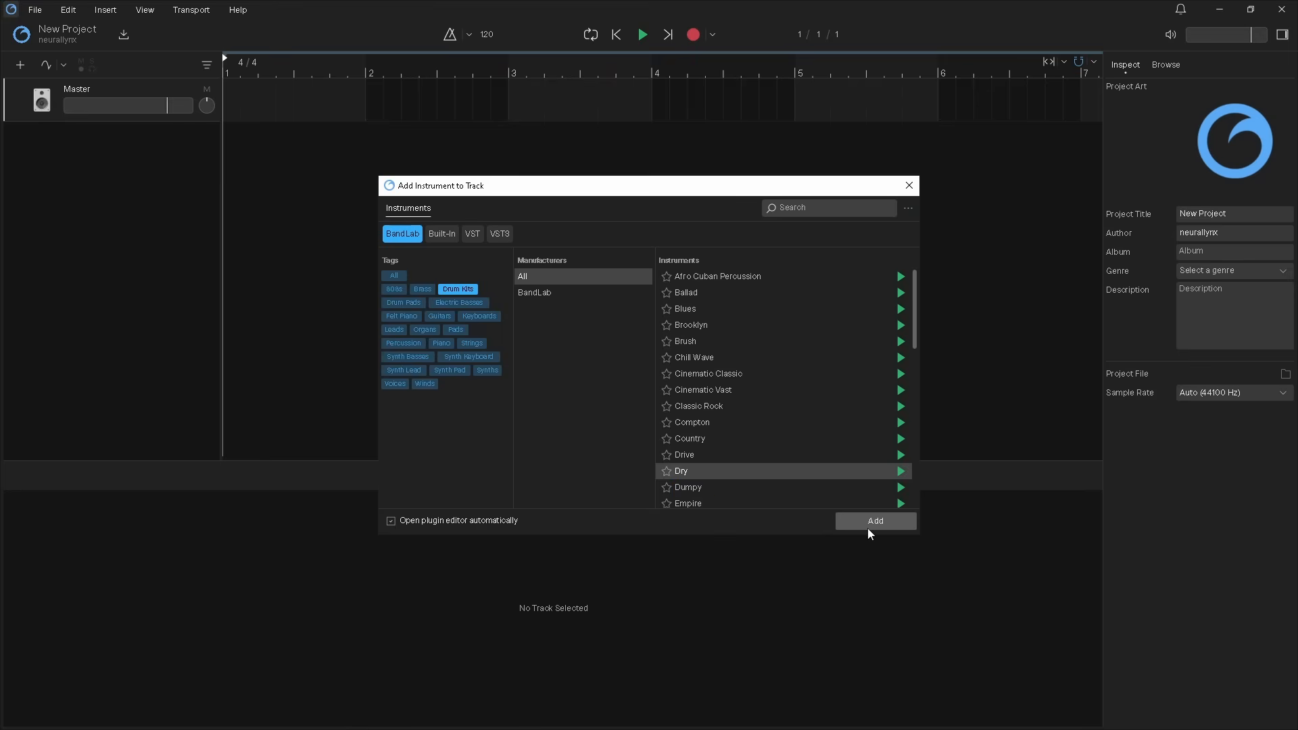
click(876, 522)
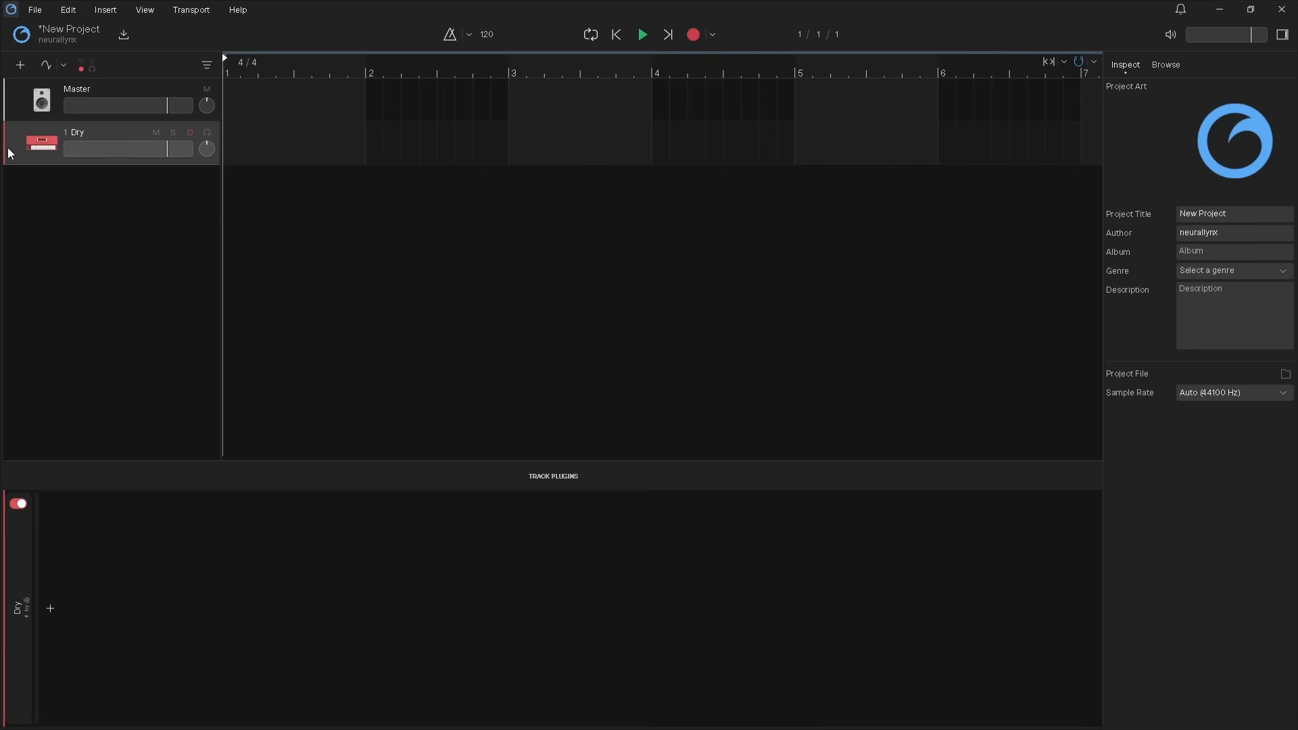
Step: Set the Dry track's input to 3-ZOOM U-22 MIDI, All channels
click(42, 142)
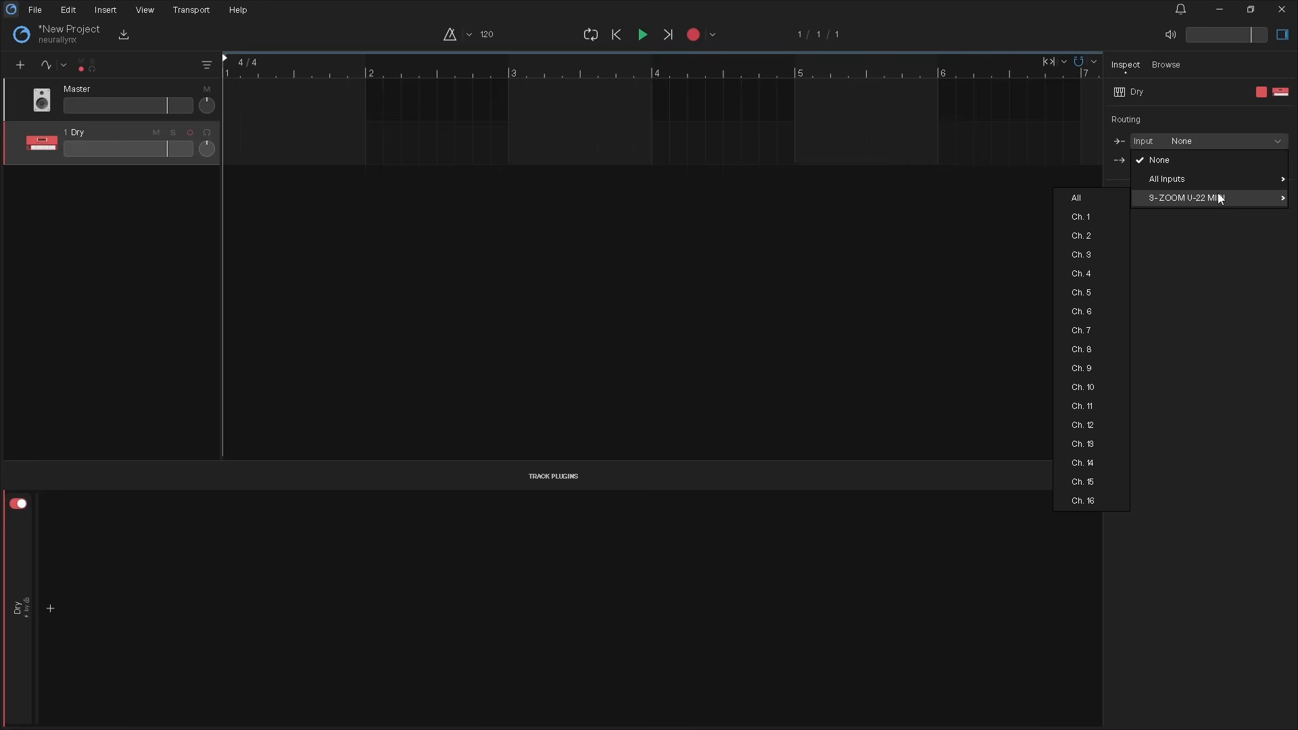
mouse_move(1097, 203)
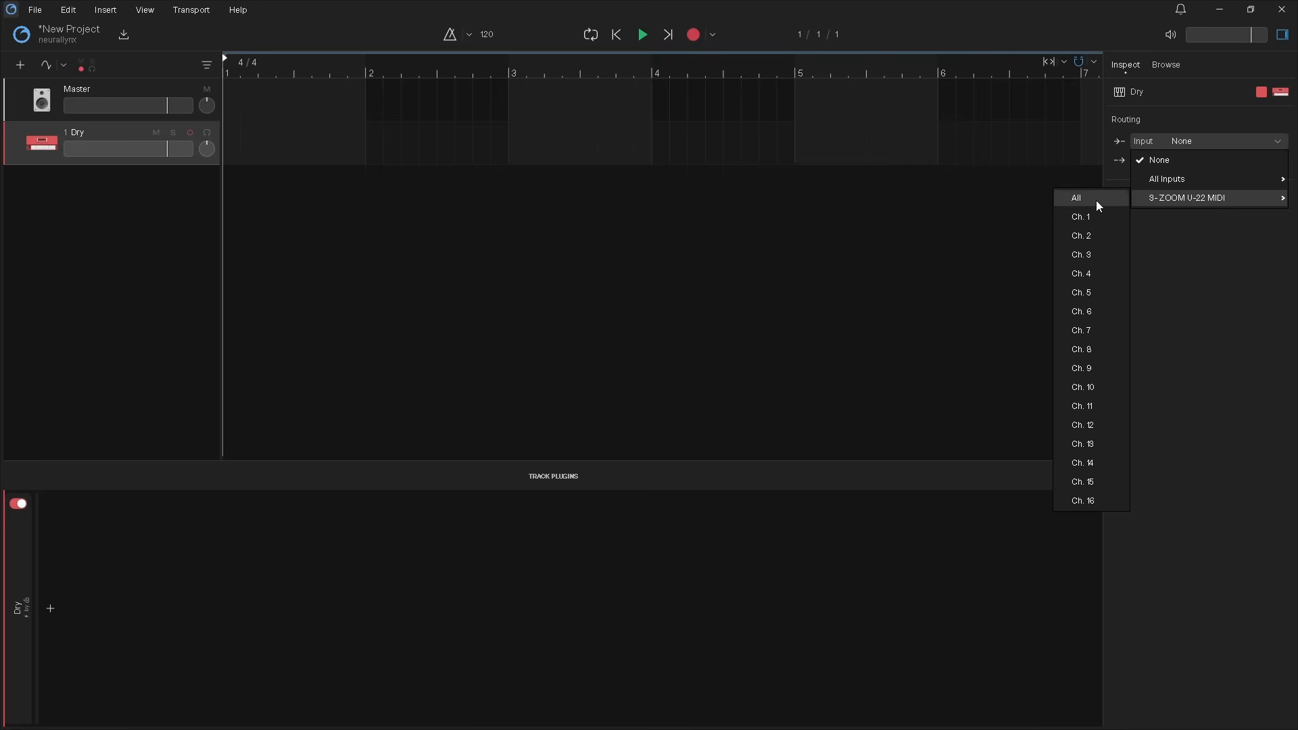
click(1077, 197)
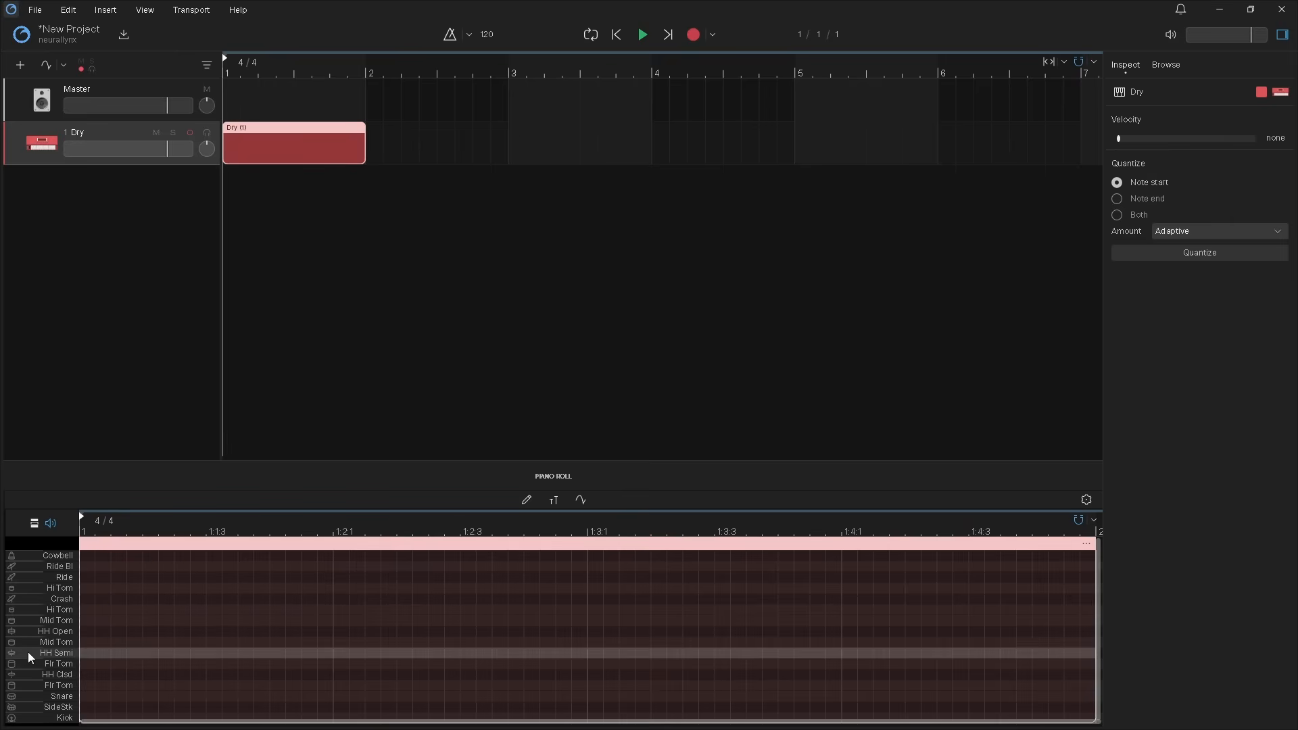
Step: Preview a drum sound from the Dry clip in the piano roll
click(643, 34)
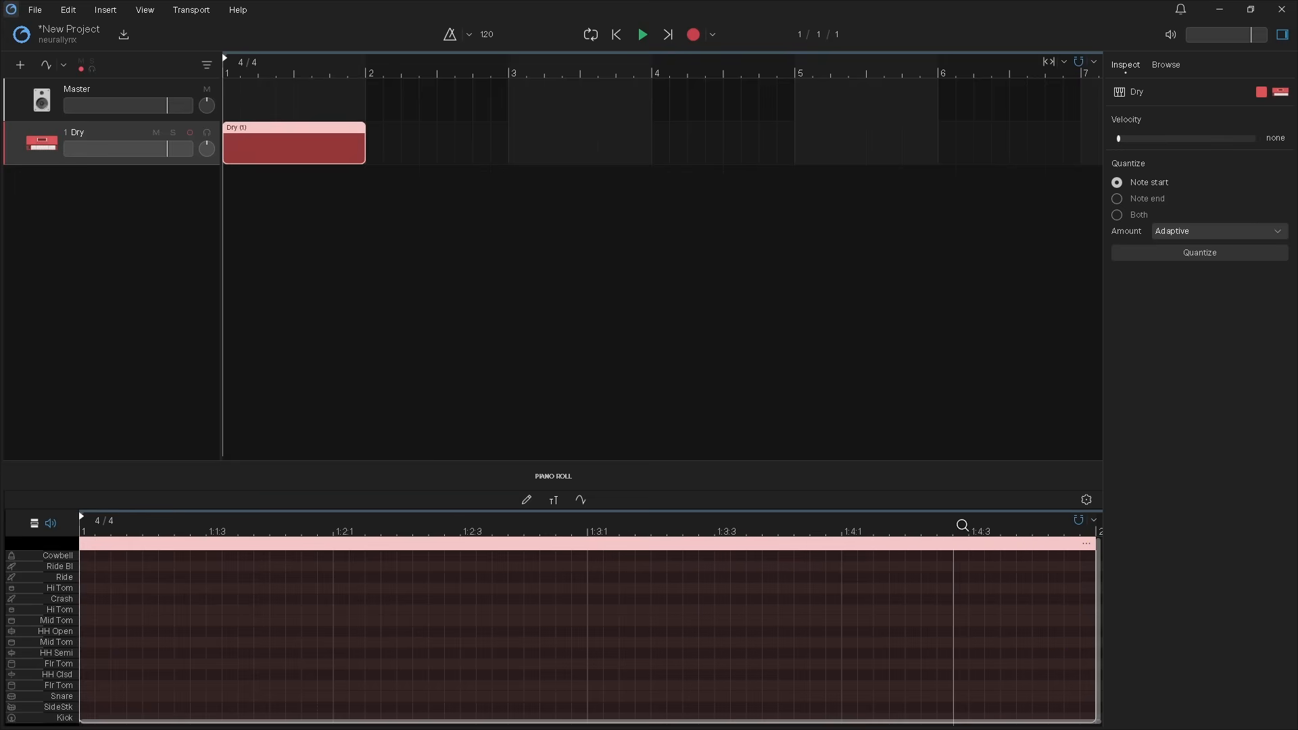
click(1094, 520)
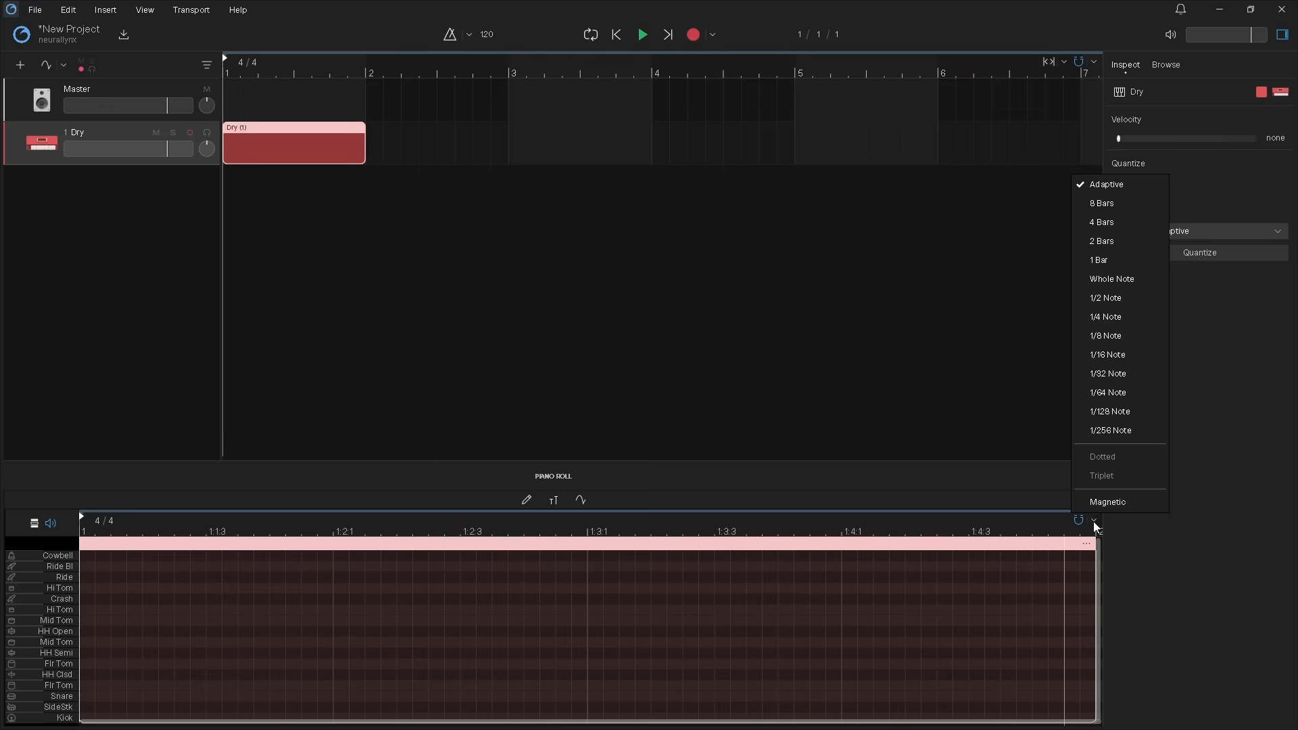
mouse_move(1079, 534)
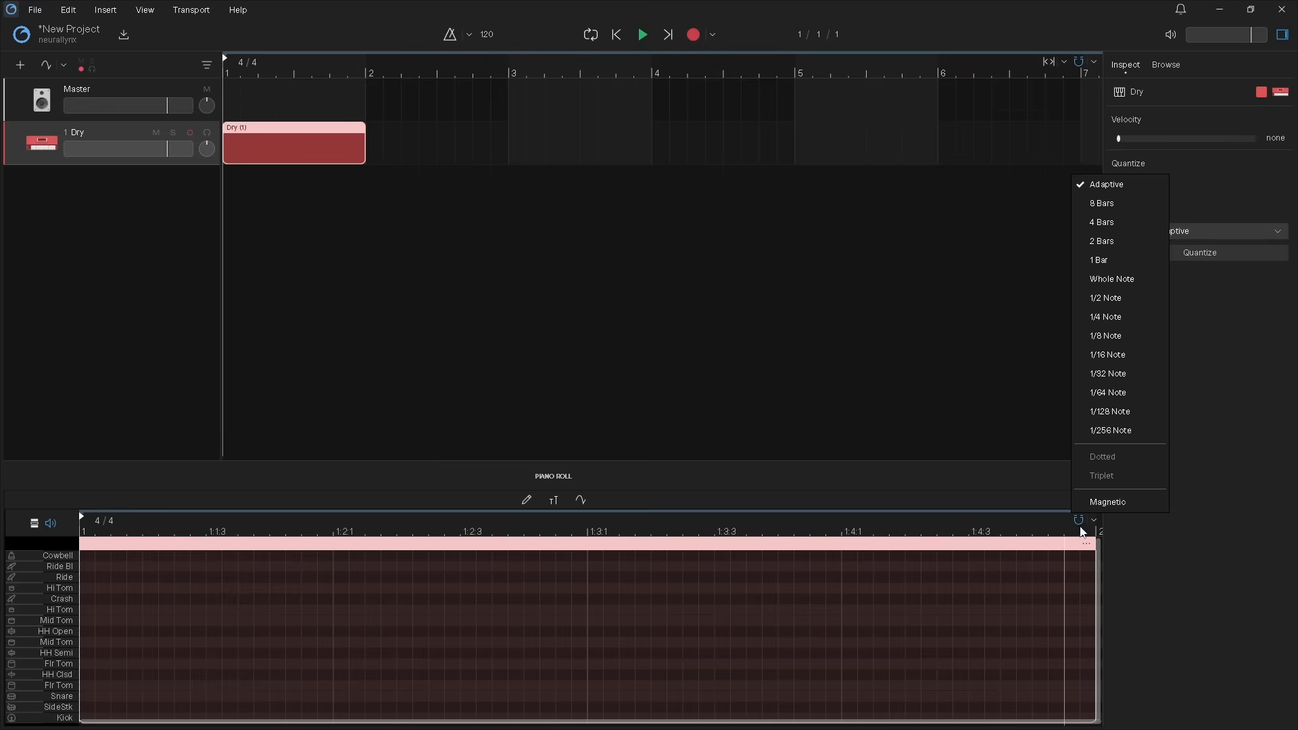
mouse_move(1101, 362)
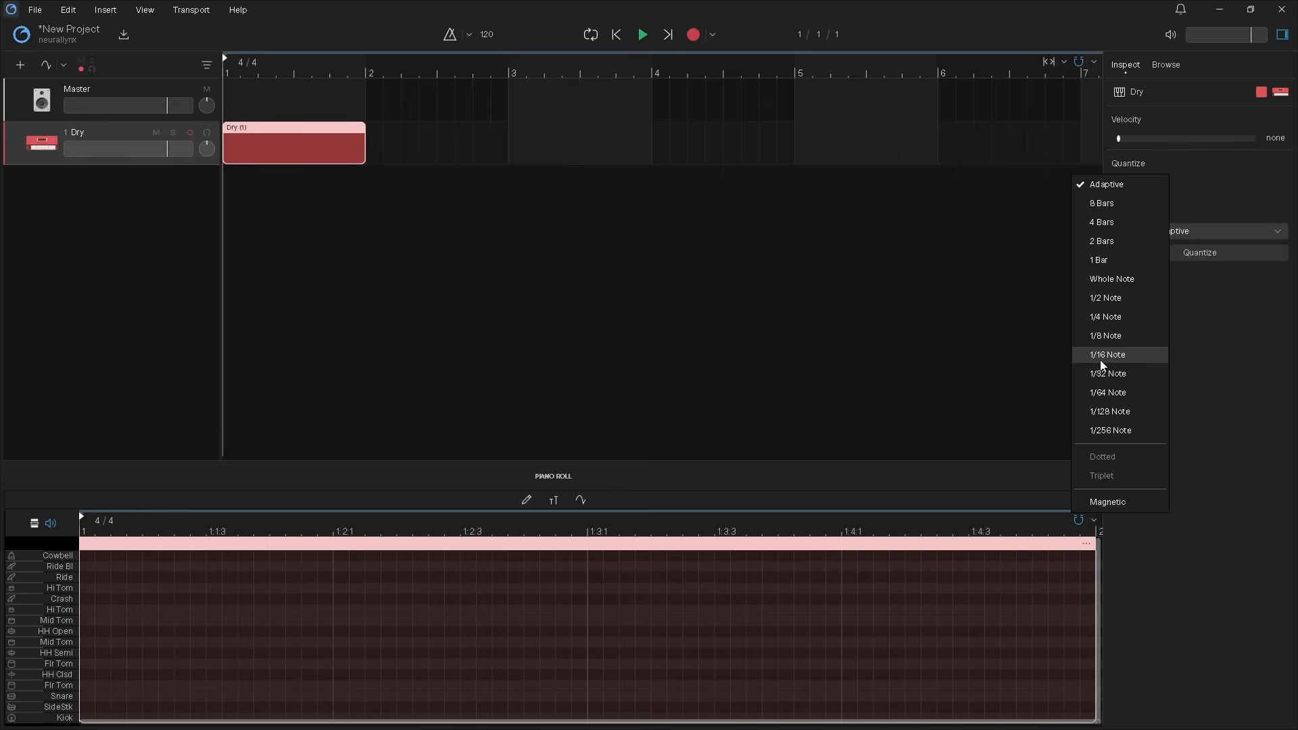
mouse_move(1128, 360)
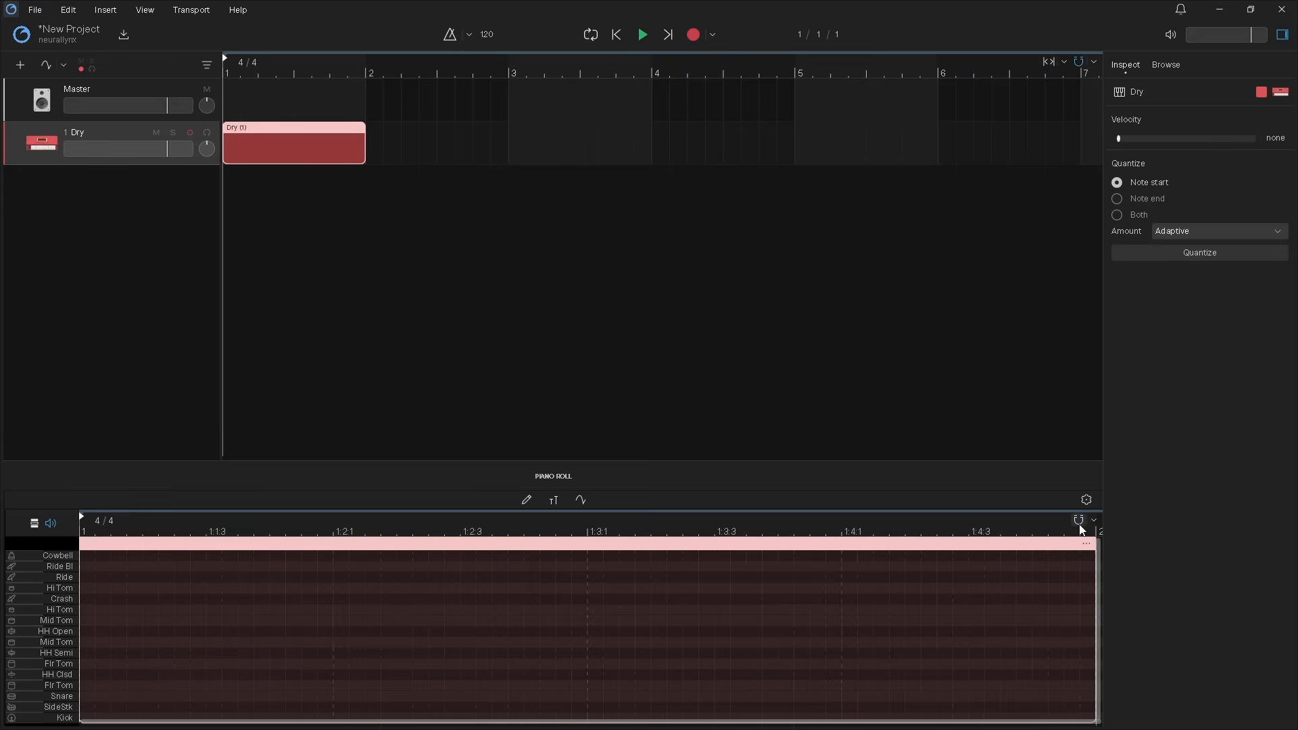
mouse_move(1149, 549)
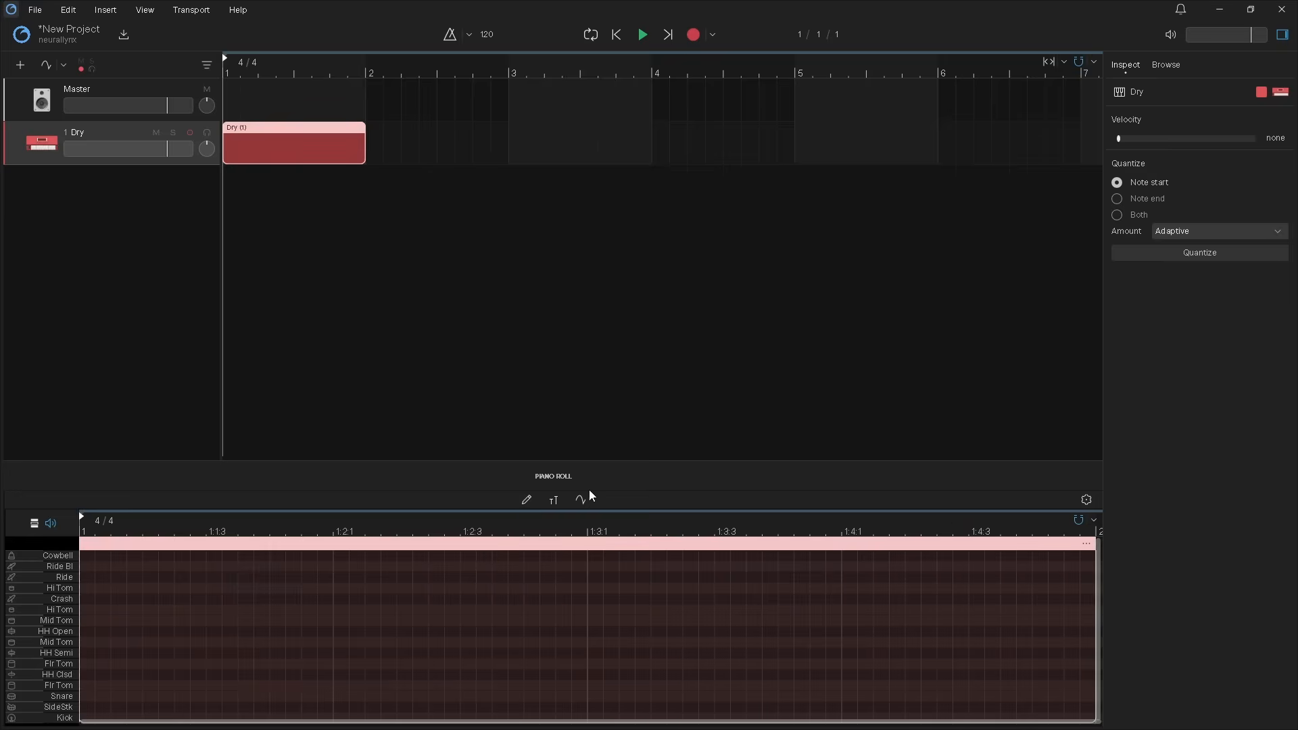
Step: Switch to the pencil tool with a 1/32 note drawing length
click(527, 501)
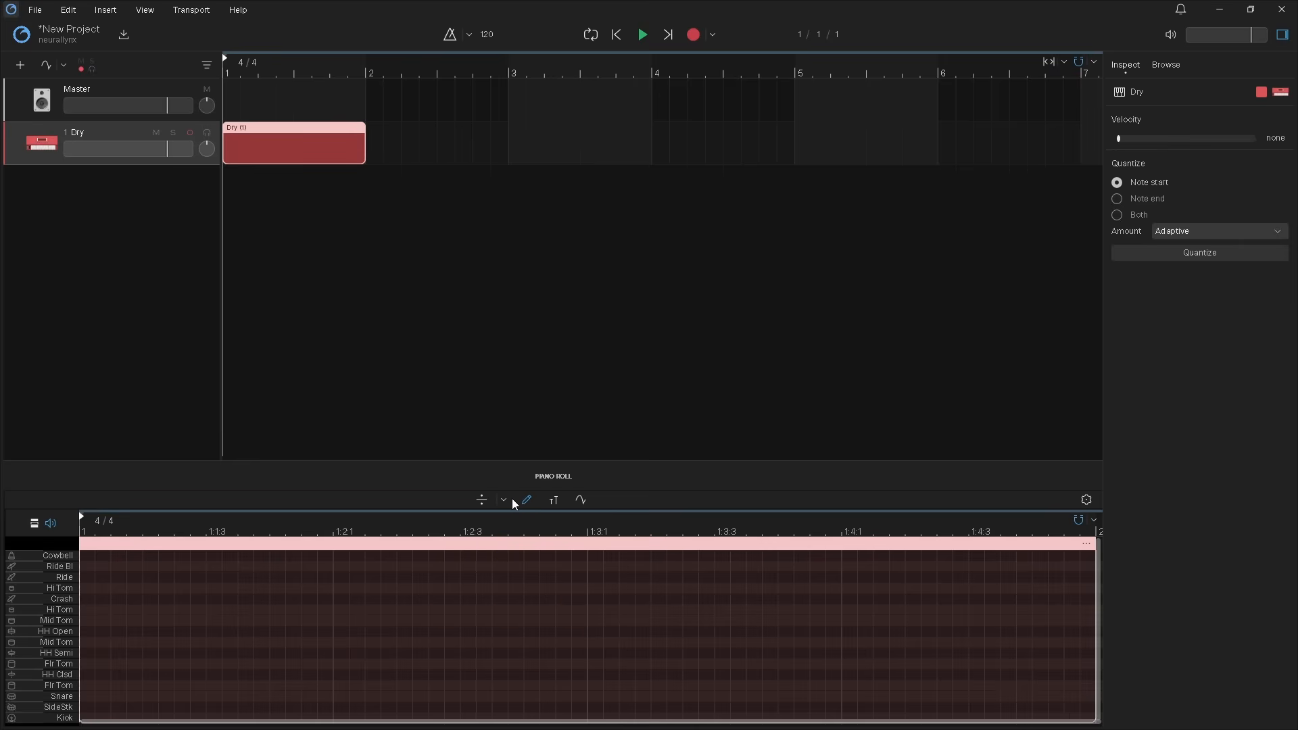
click(502, 500)
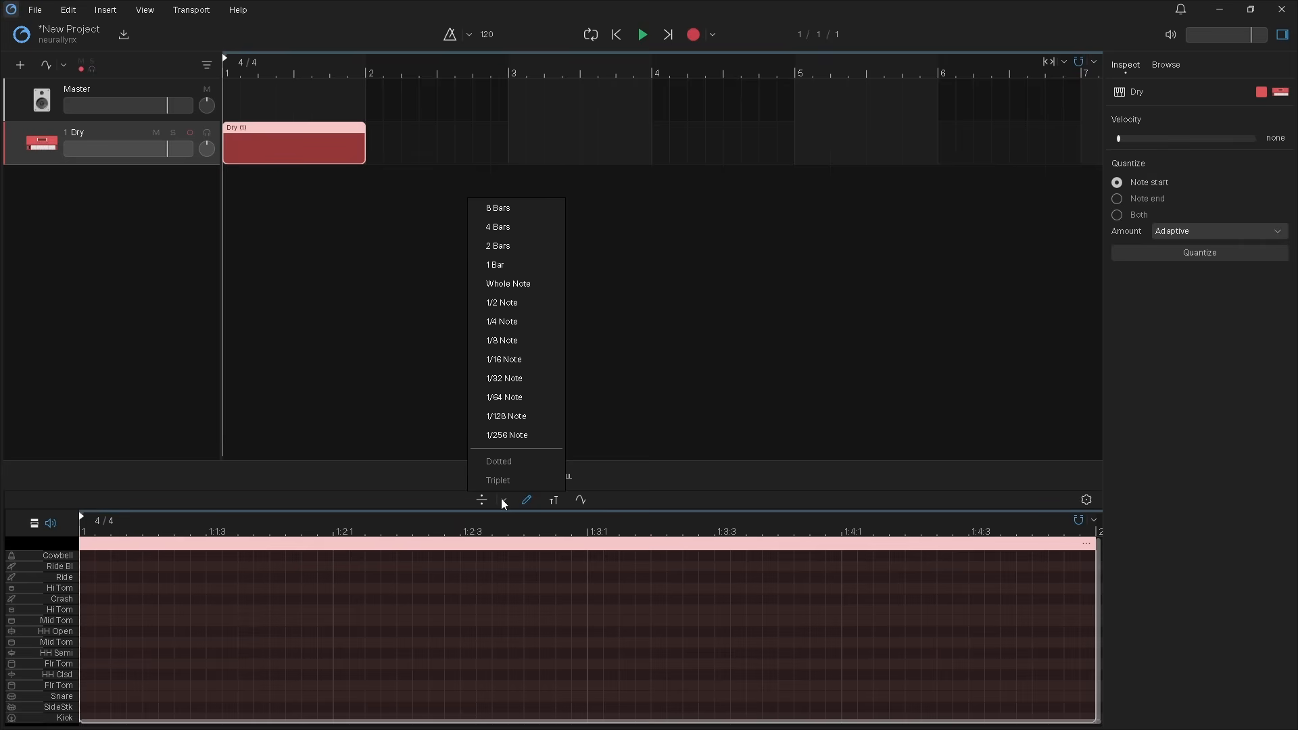
mouse_move(512, 388)
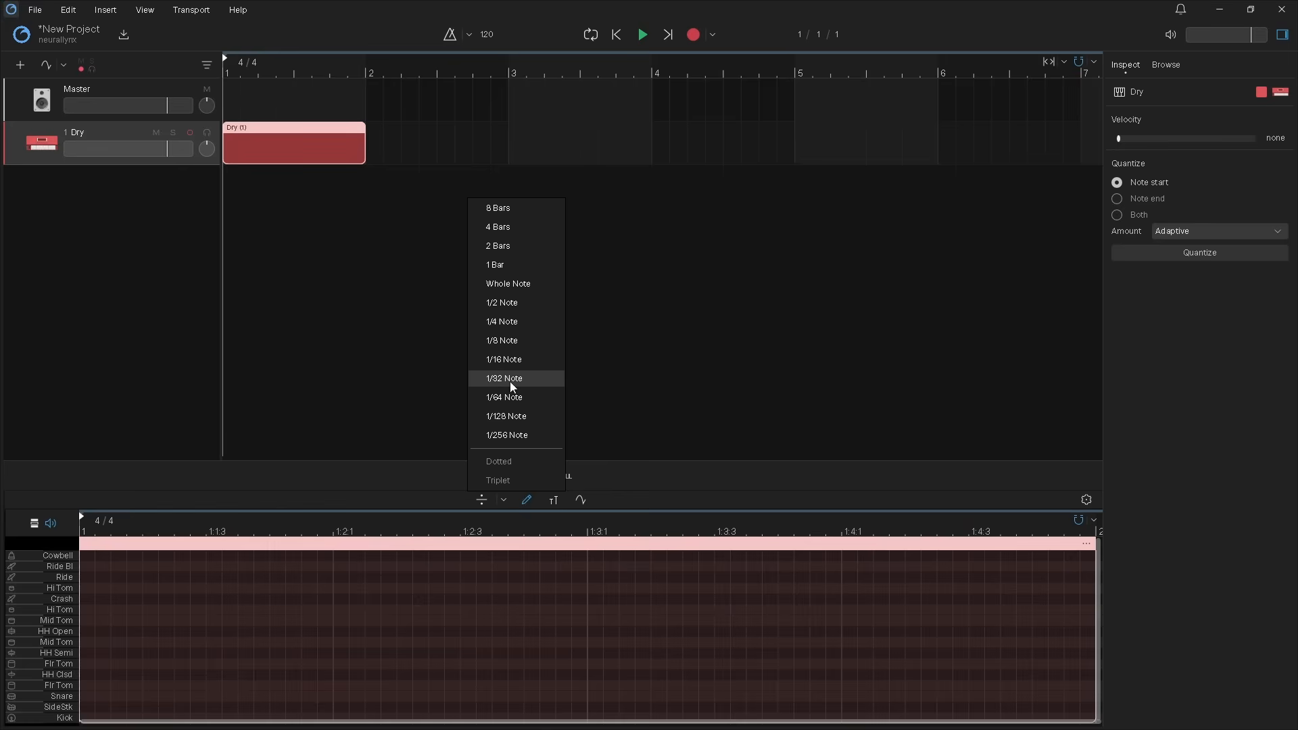
click(514, 365)
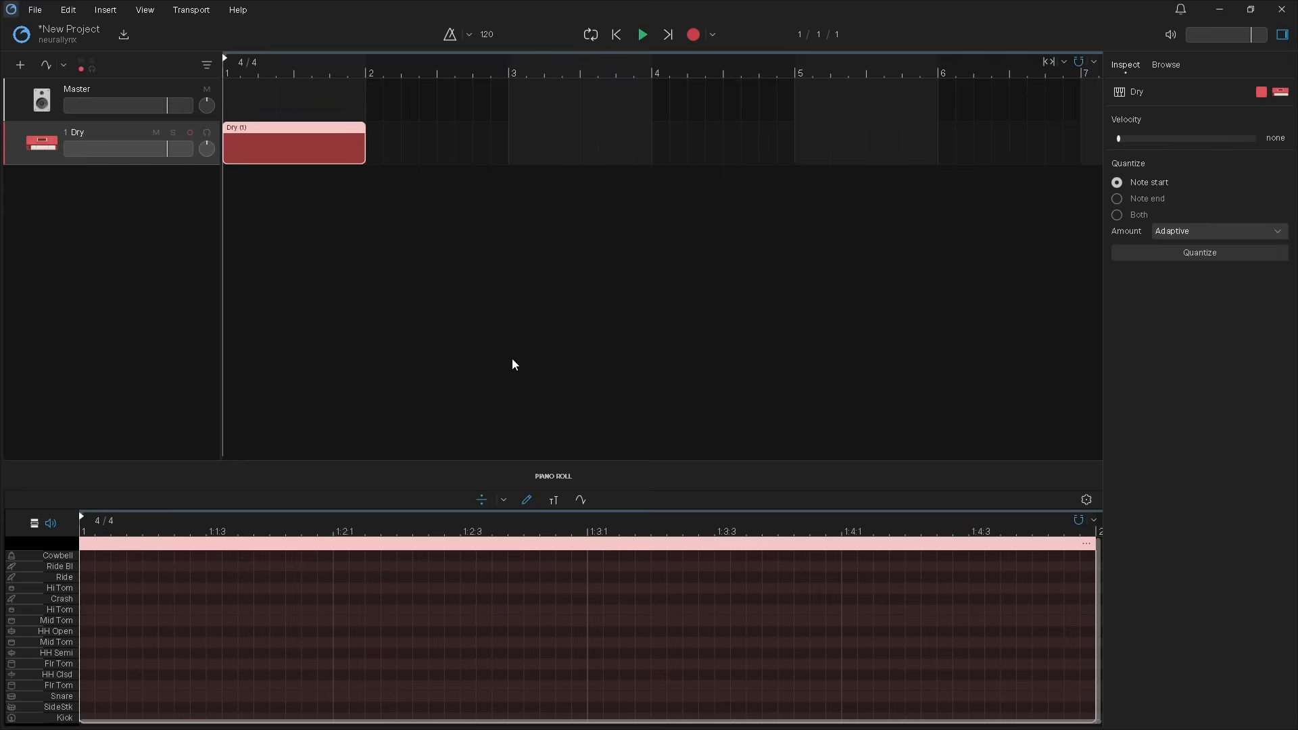
mouse_move(127, 628)
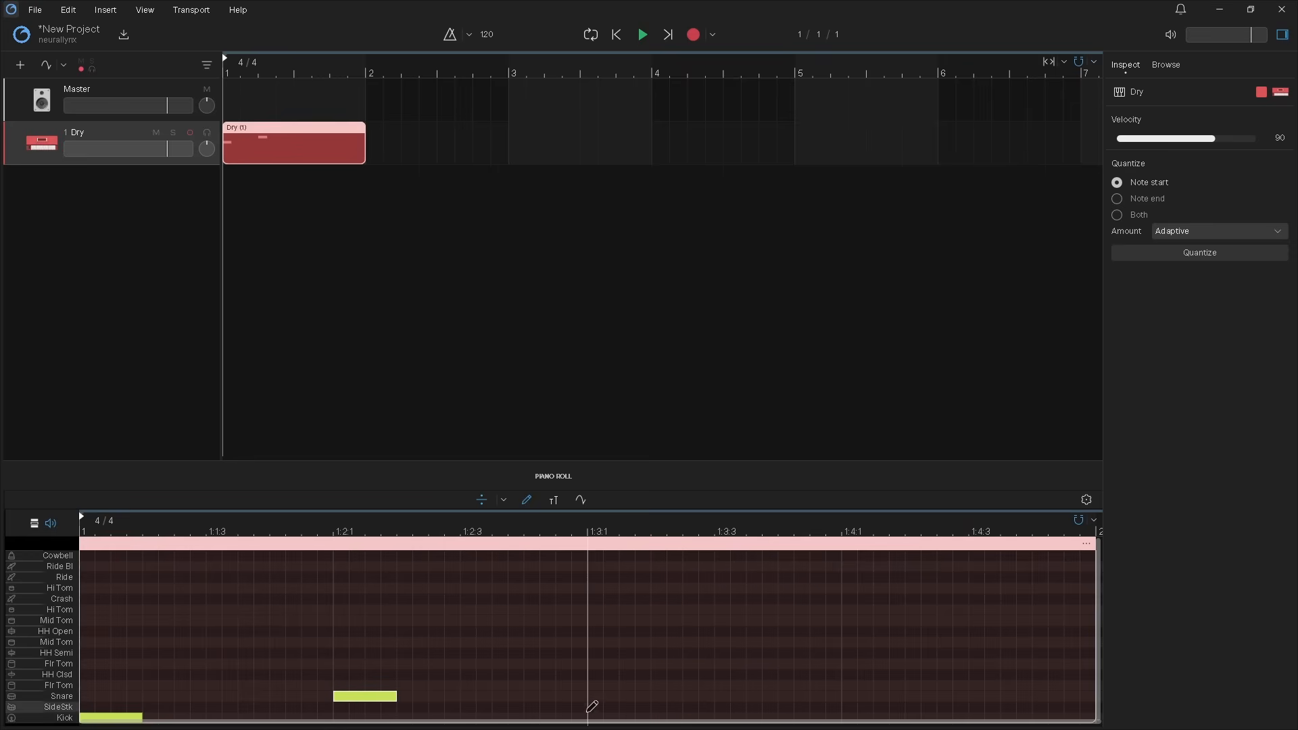
Step: Draw kick notes on beats 1 and 3 and snare notes on beats 2 and 4
click(592, 706)
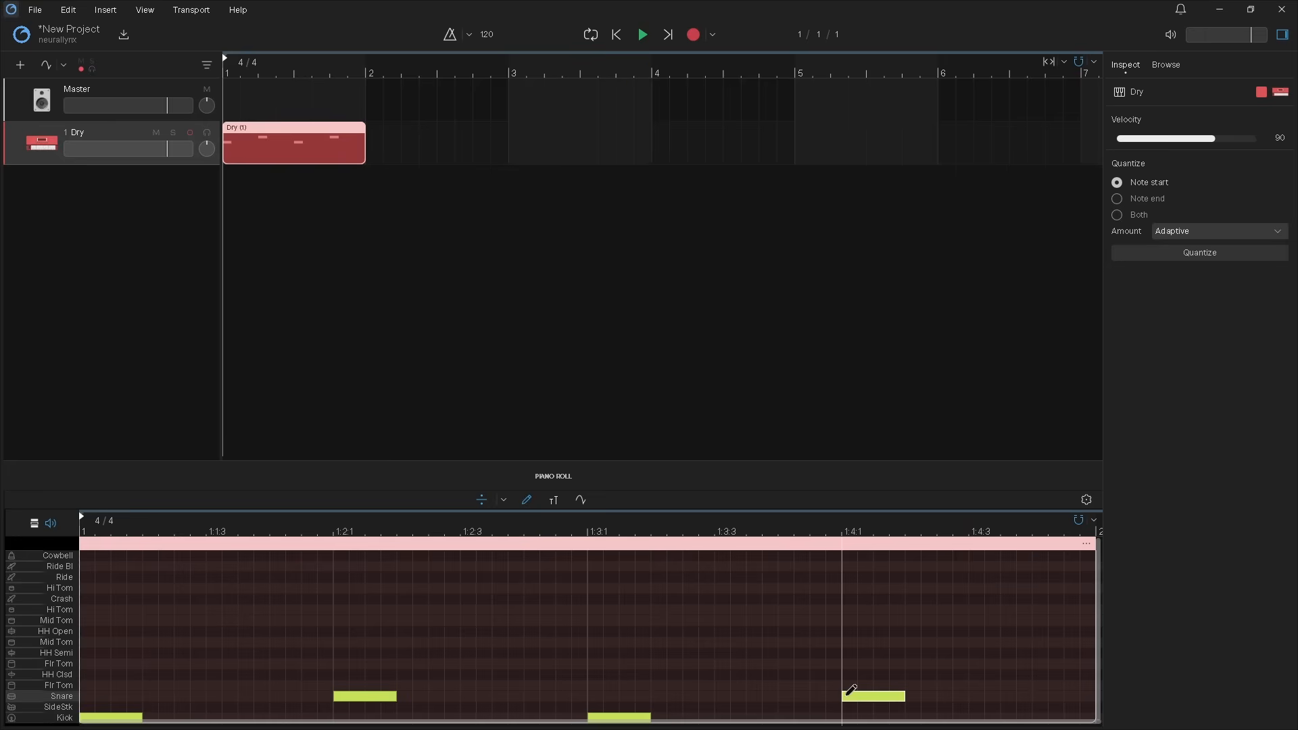
click(644, 34)
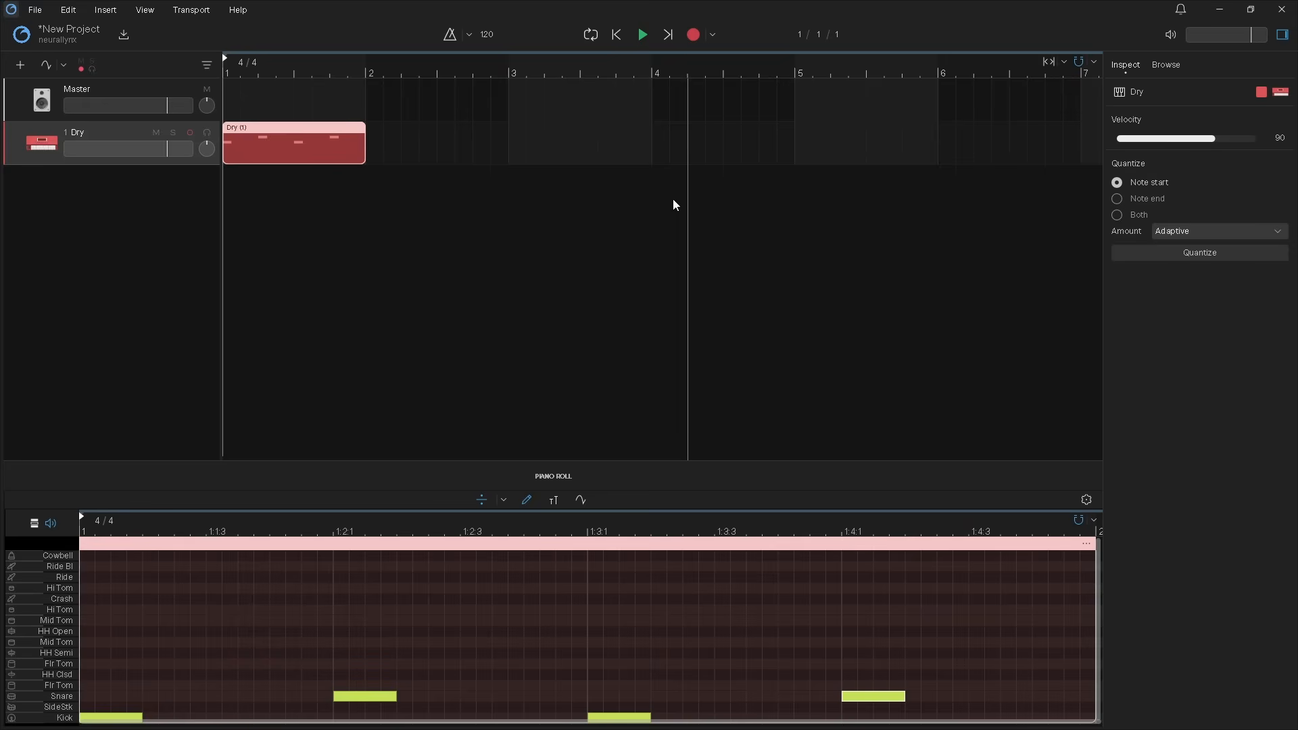
Step: Audition the kick and snare pattern twice, then rewind to the project start
click(643, 35)
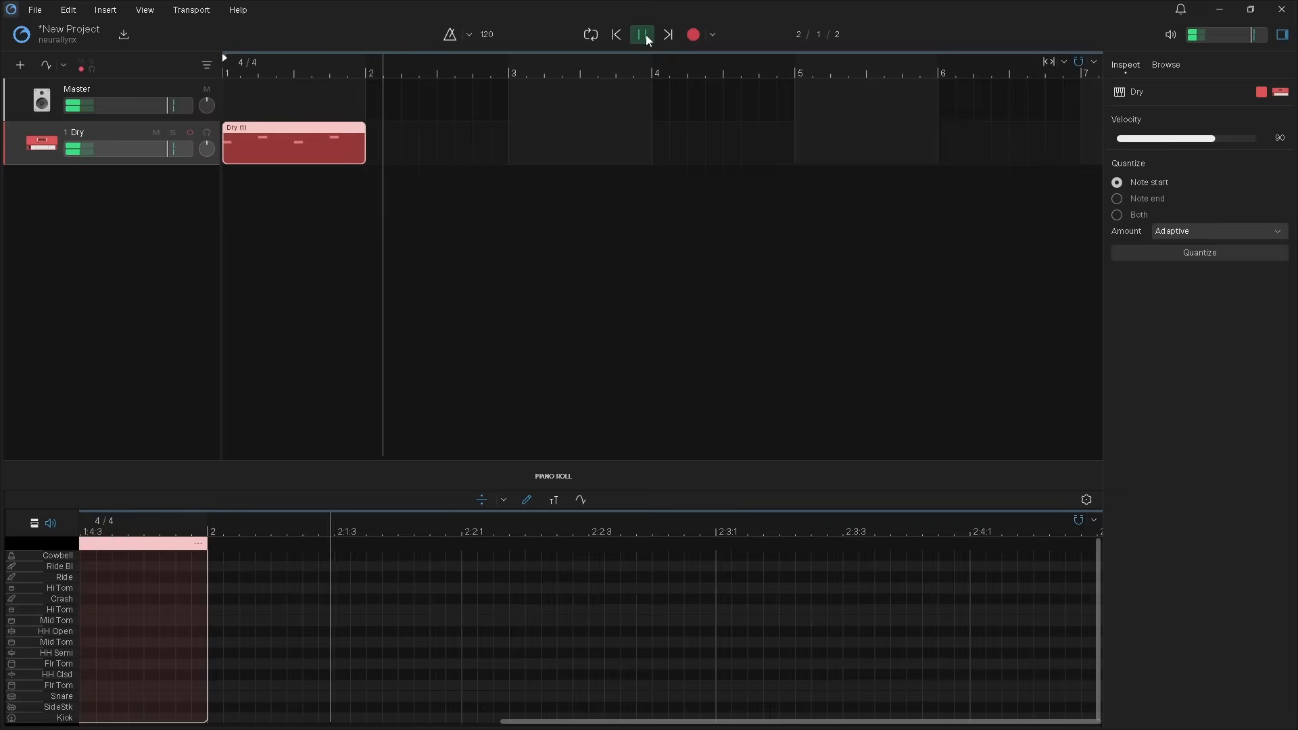
click(641, 34)
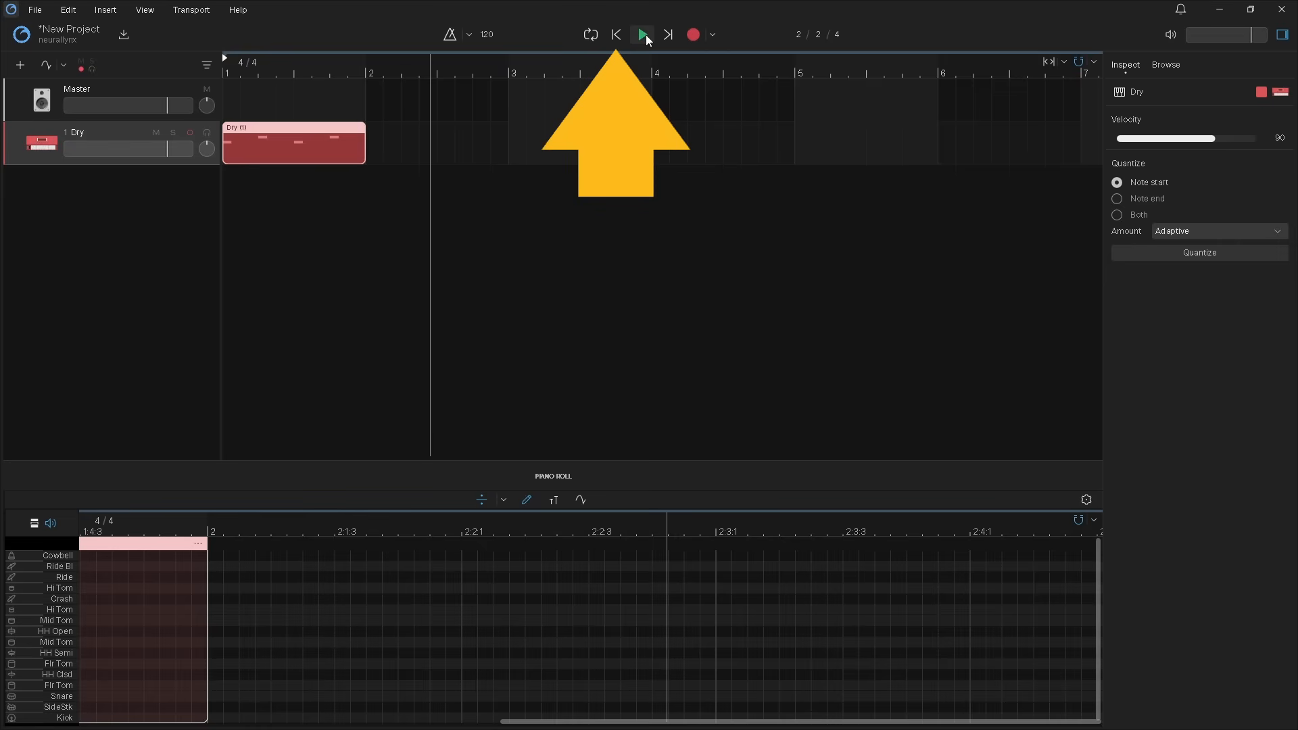
mouse_move(643, 33)
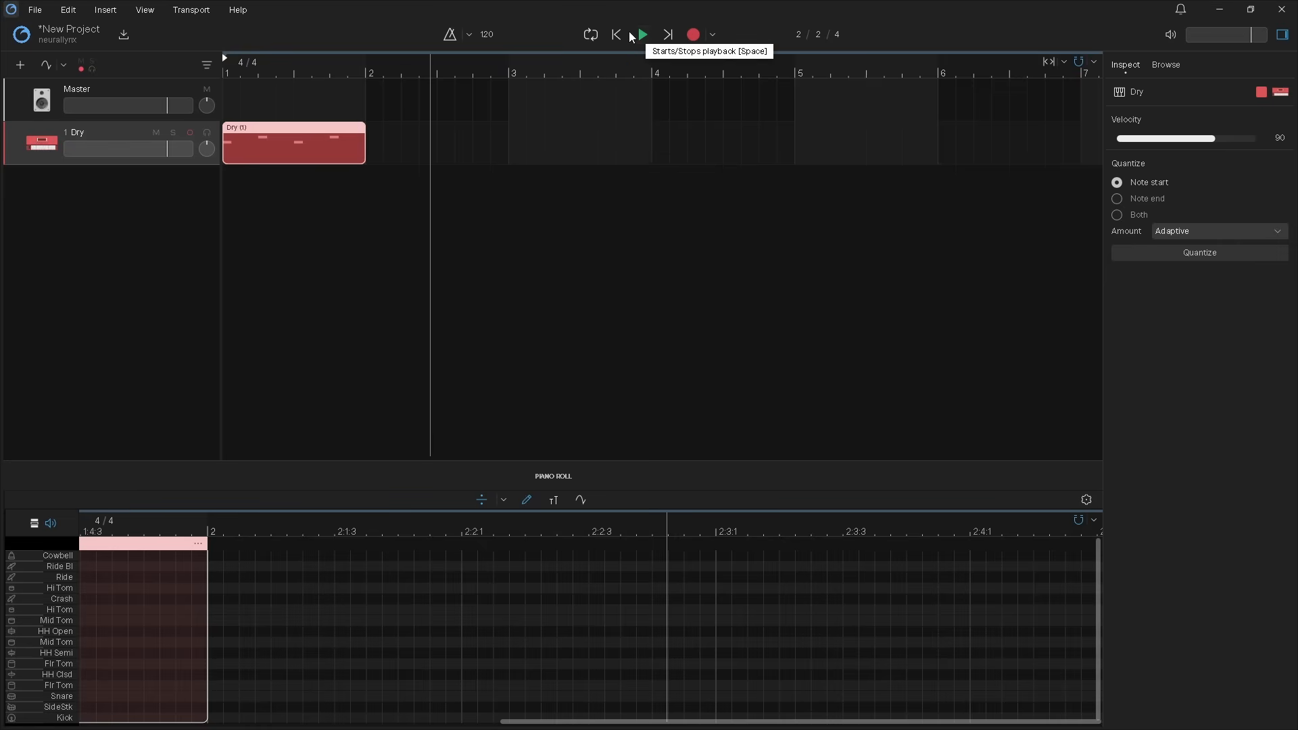
click(616, 33)
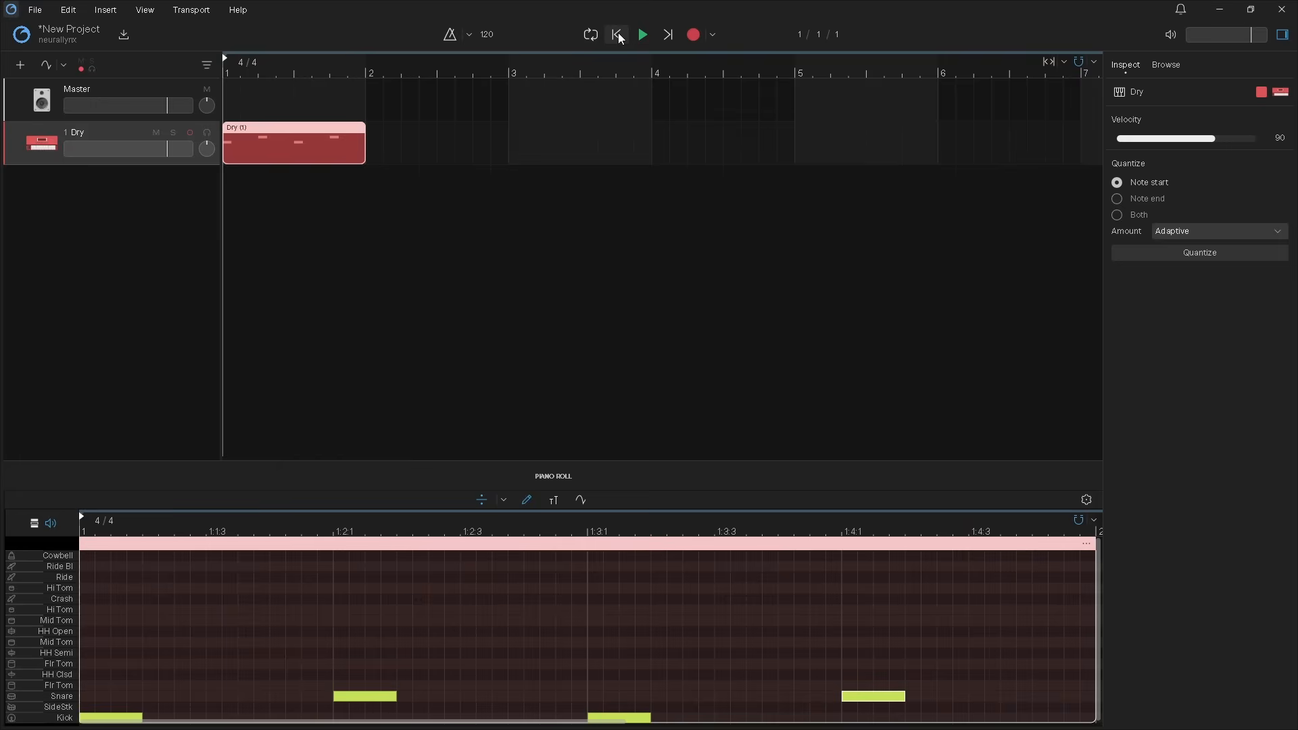
click(616, 35)
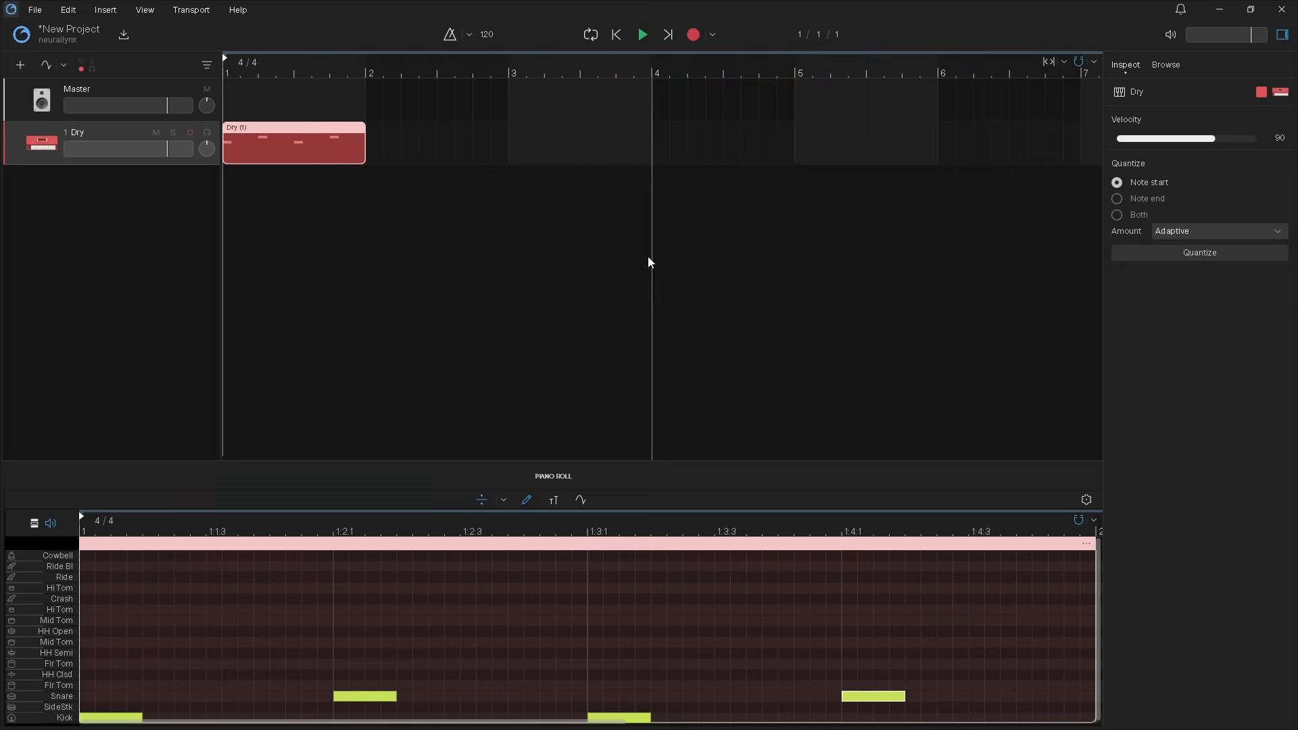
click(680, 617)
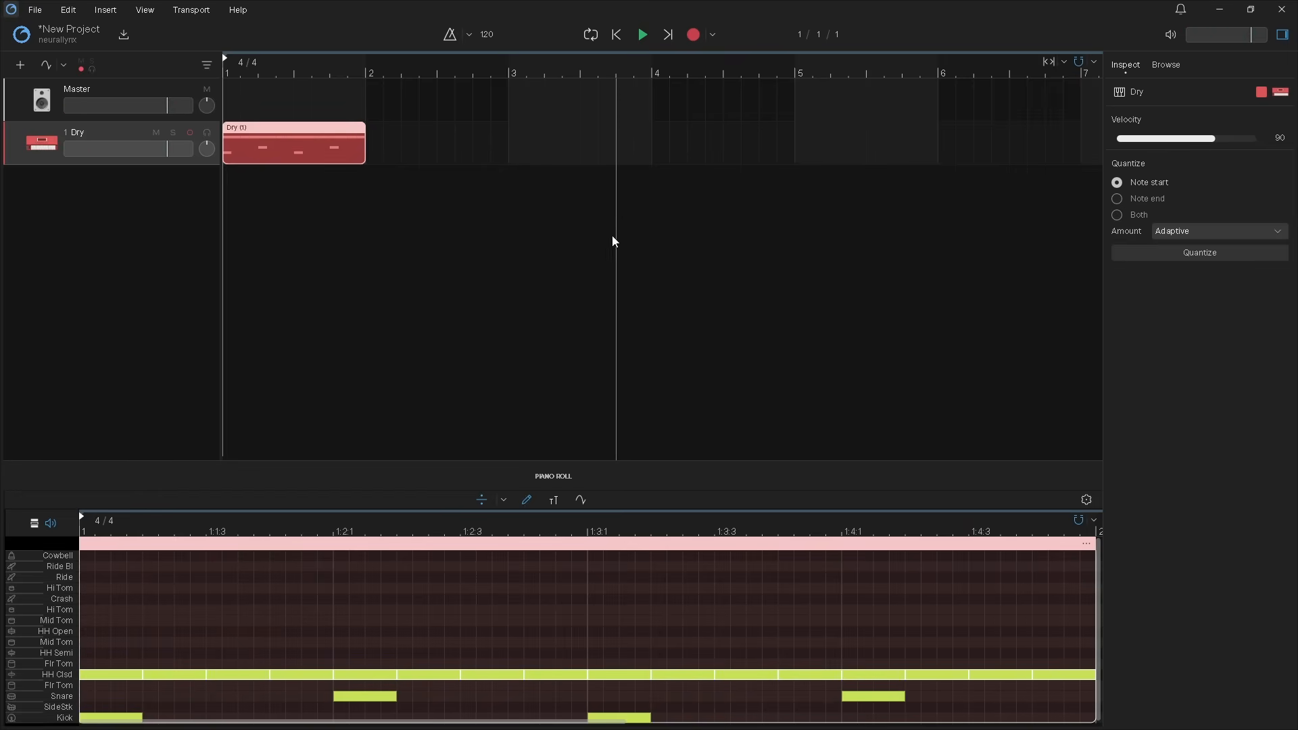
Step: Play the one-bar kick, snare and hi-hat pattern, then stop
click(643, 35)
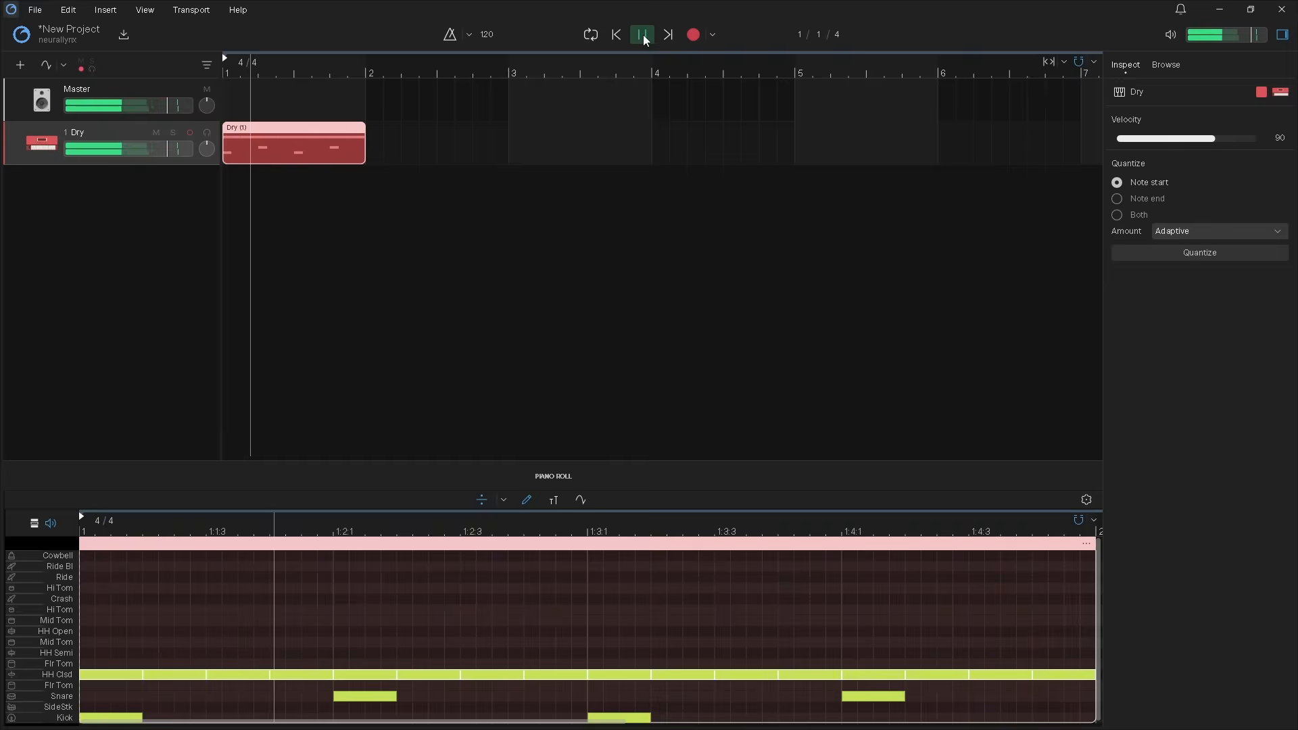
click(643, 34)
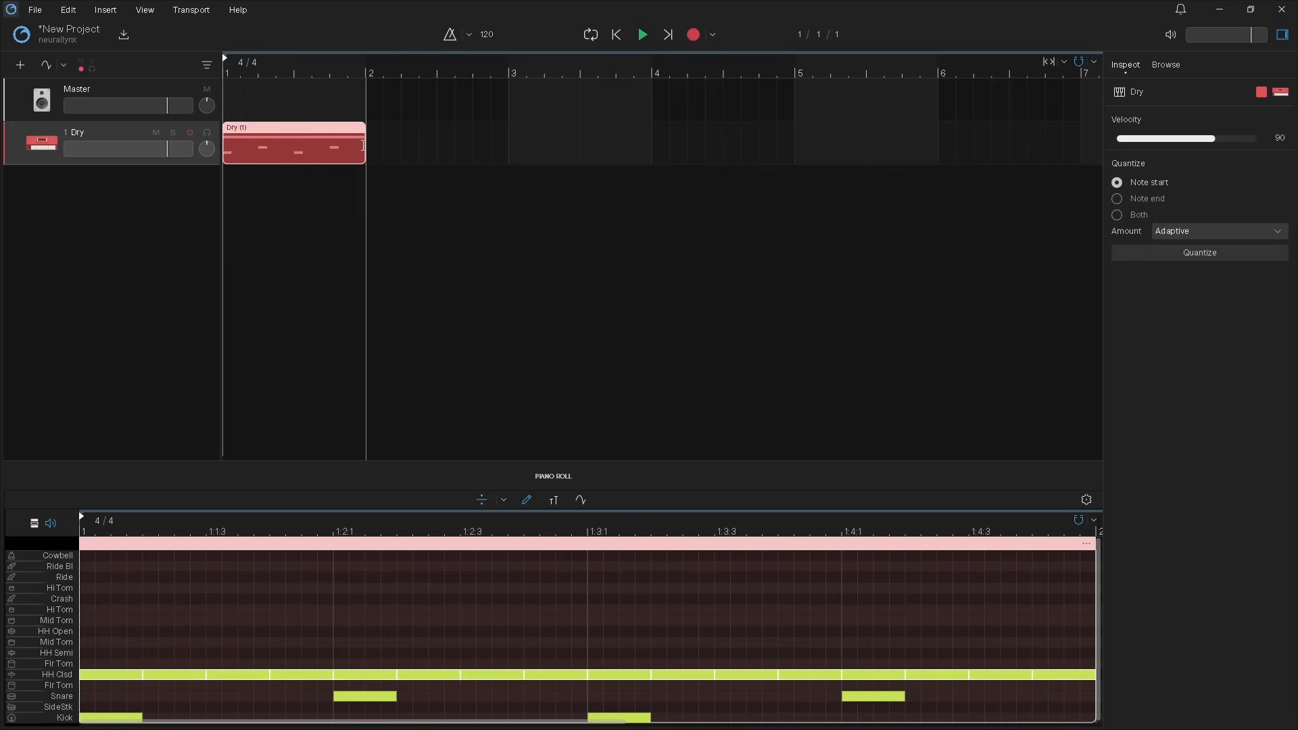
Step: Stretch the Dry clip's right edge from bar 2 out to bar 3
drag(362, 146, 434, 146)
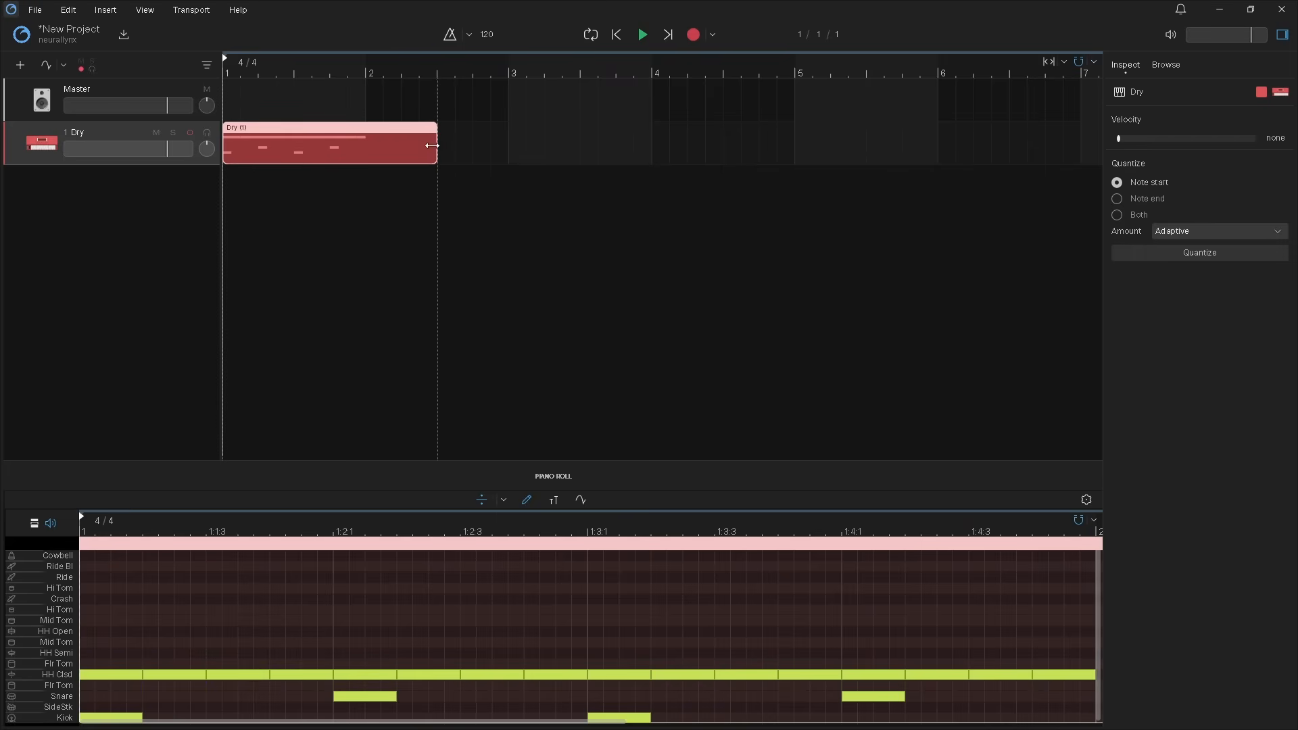
drag(434, 146, 505, 149)
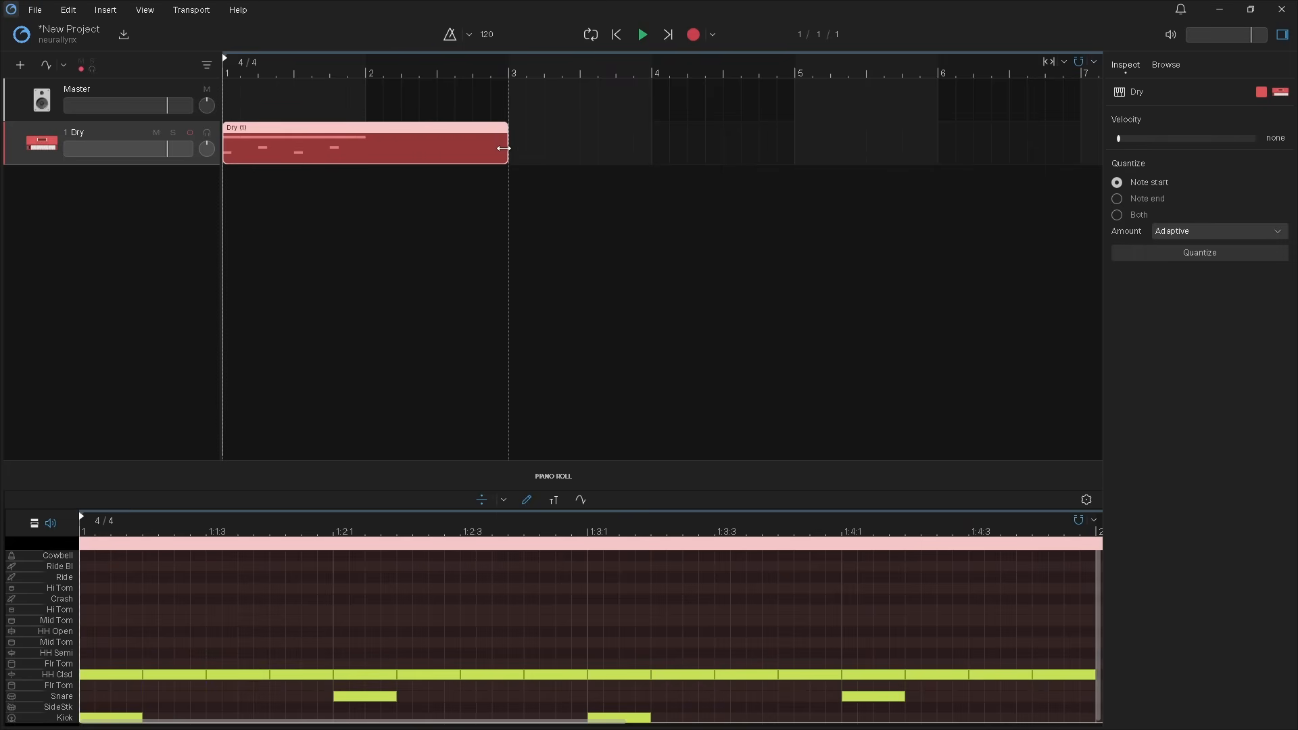
mouse_move(503, 162)
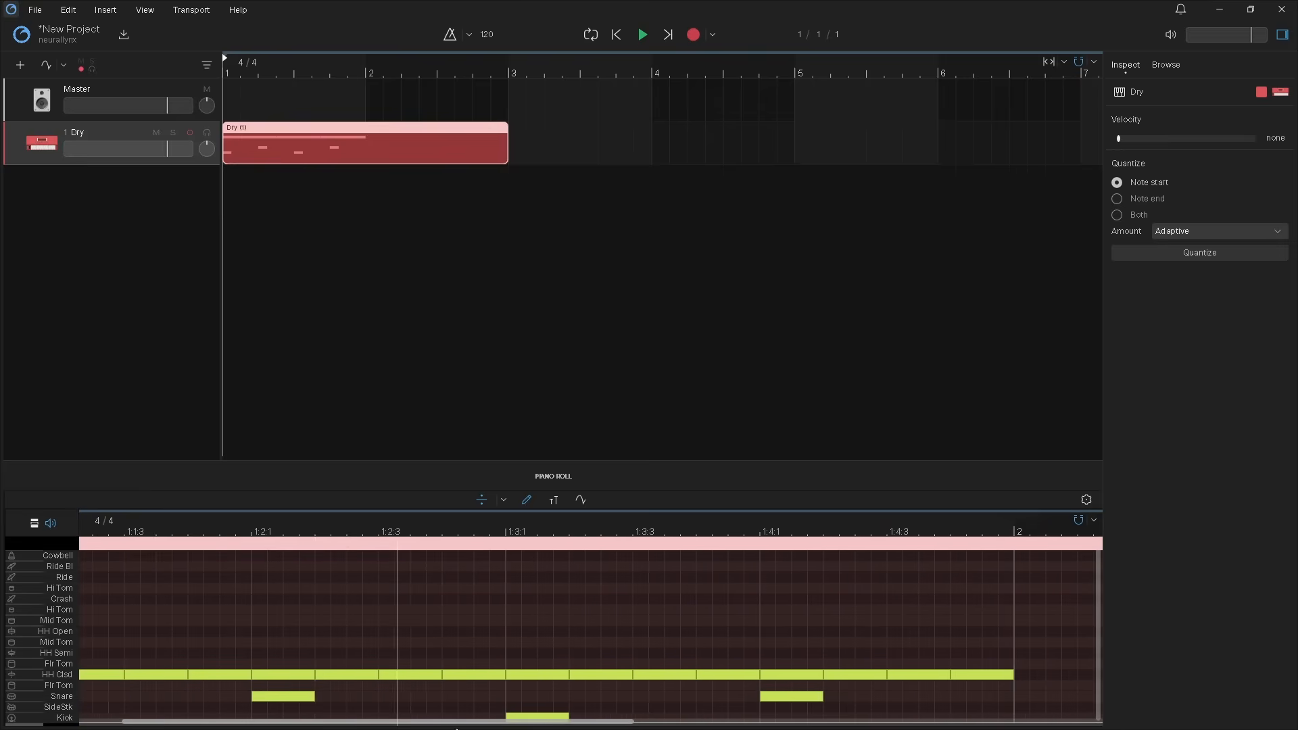
Step: In bar 2, draw kick on beats 1 and 3, snare on 2 and 4, with closed hi-hats throughout
scroll(right, 3)
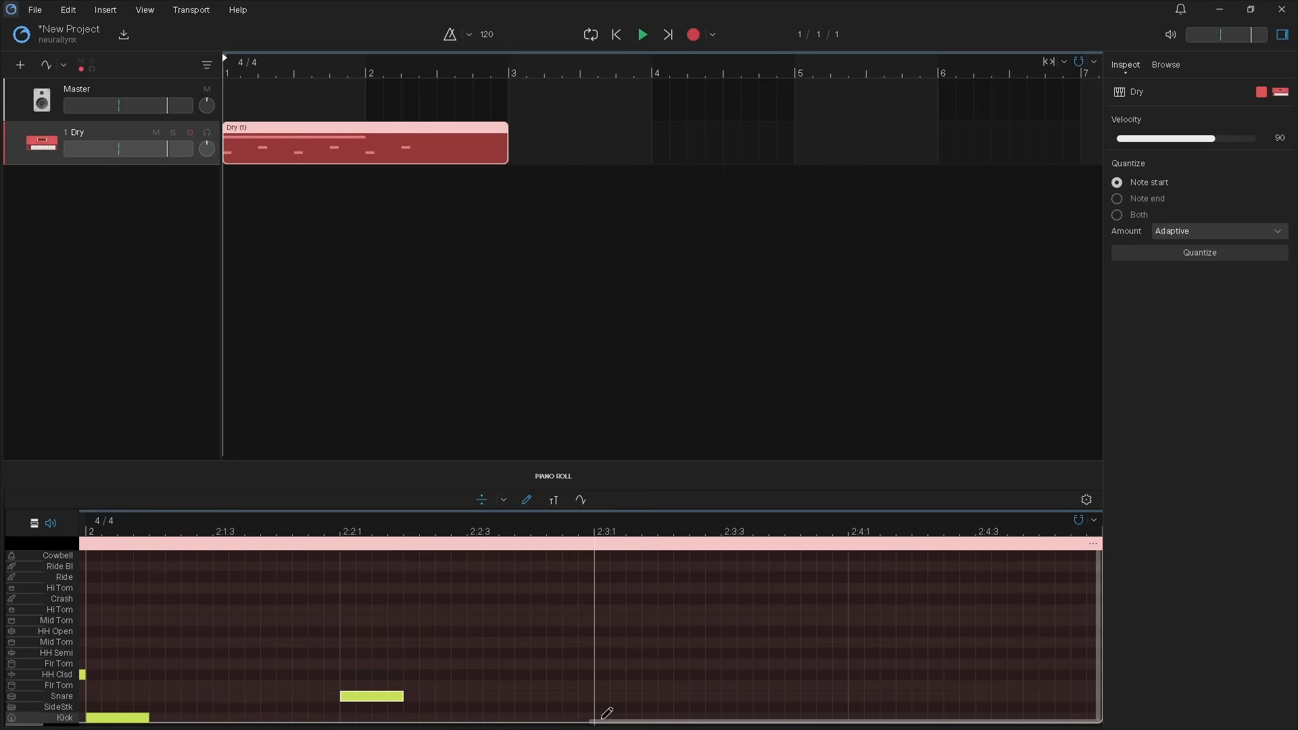
click(607, 712)
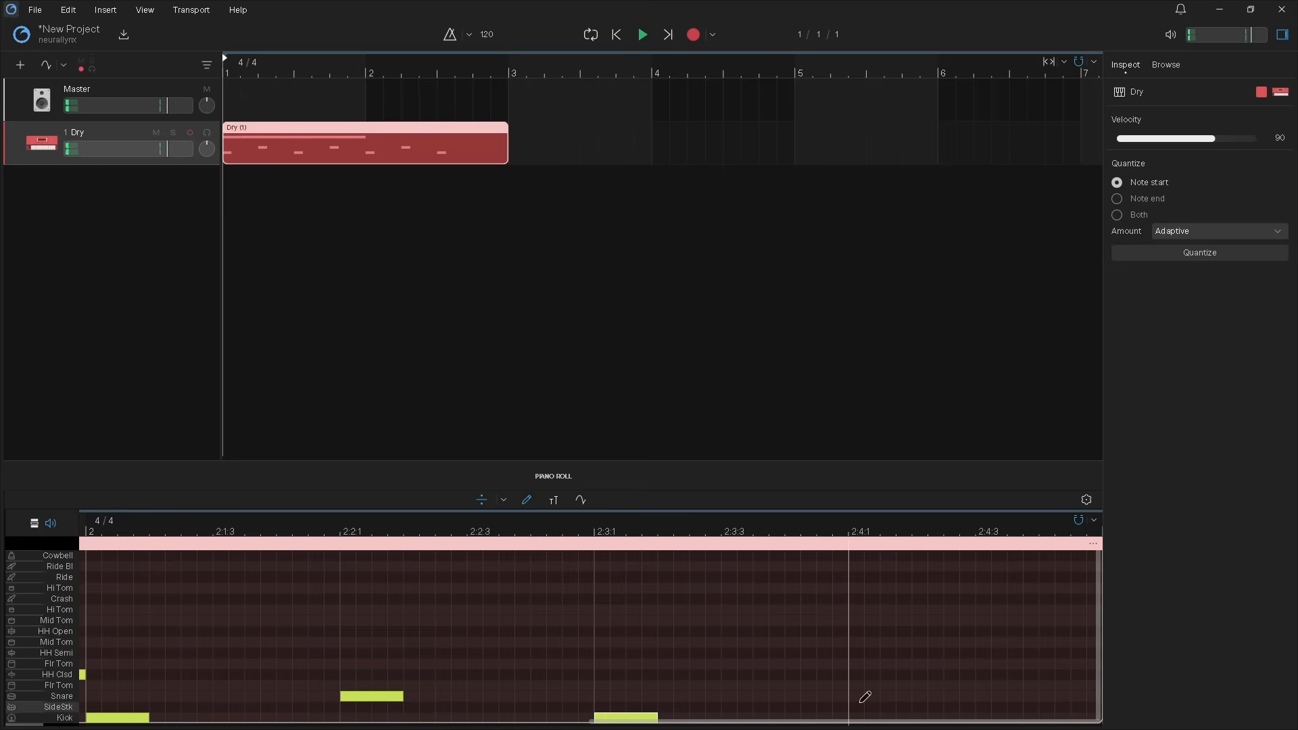
click(876, 697)
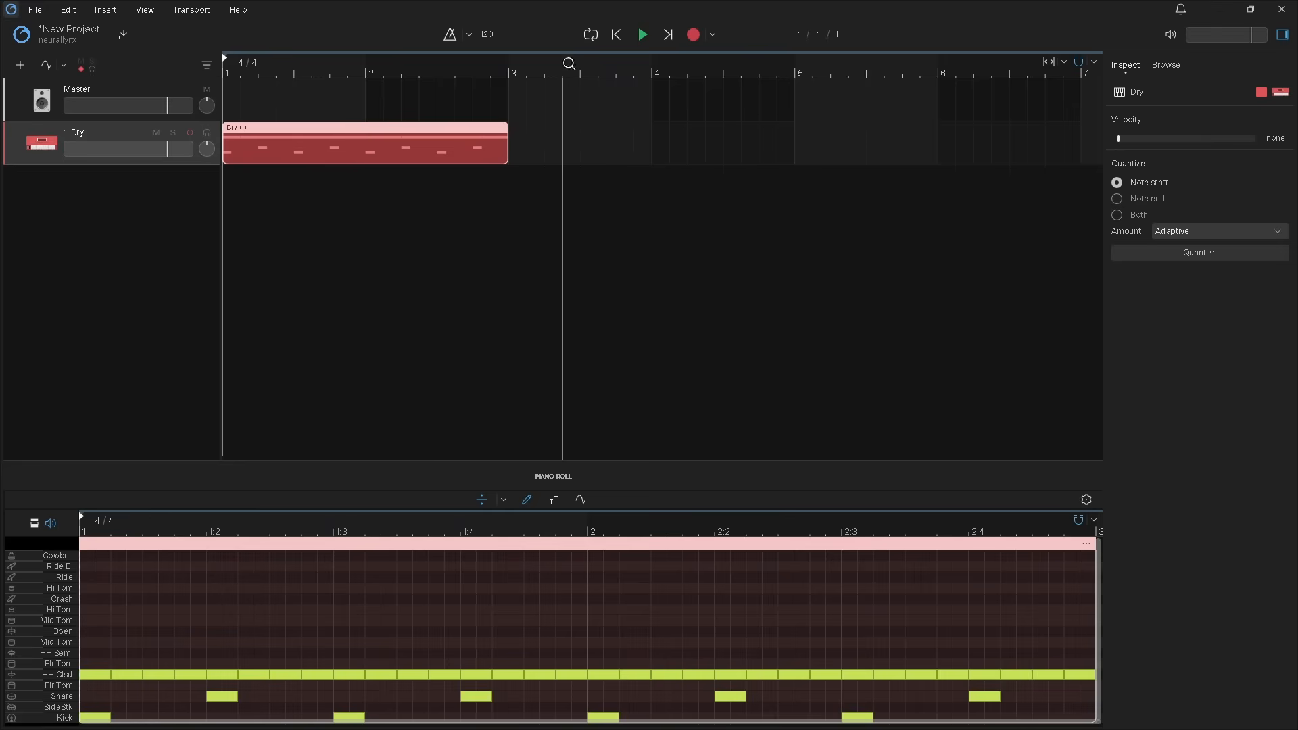
Step: Play the two-bar beat through, then stop and rewind to the start
click(643, 35)
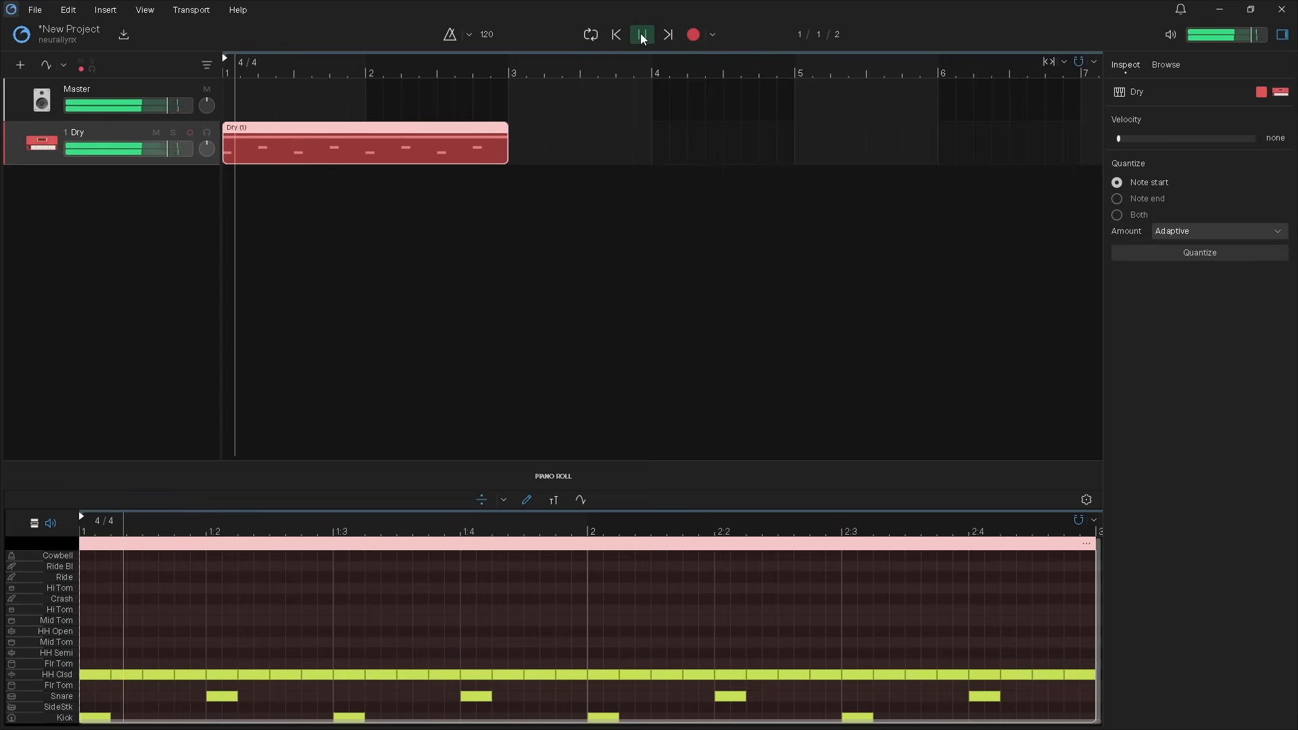
click(641, 34)
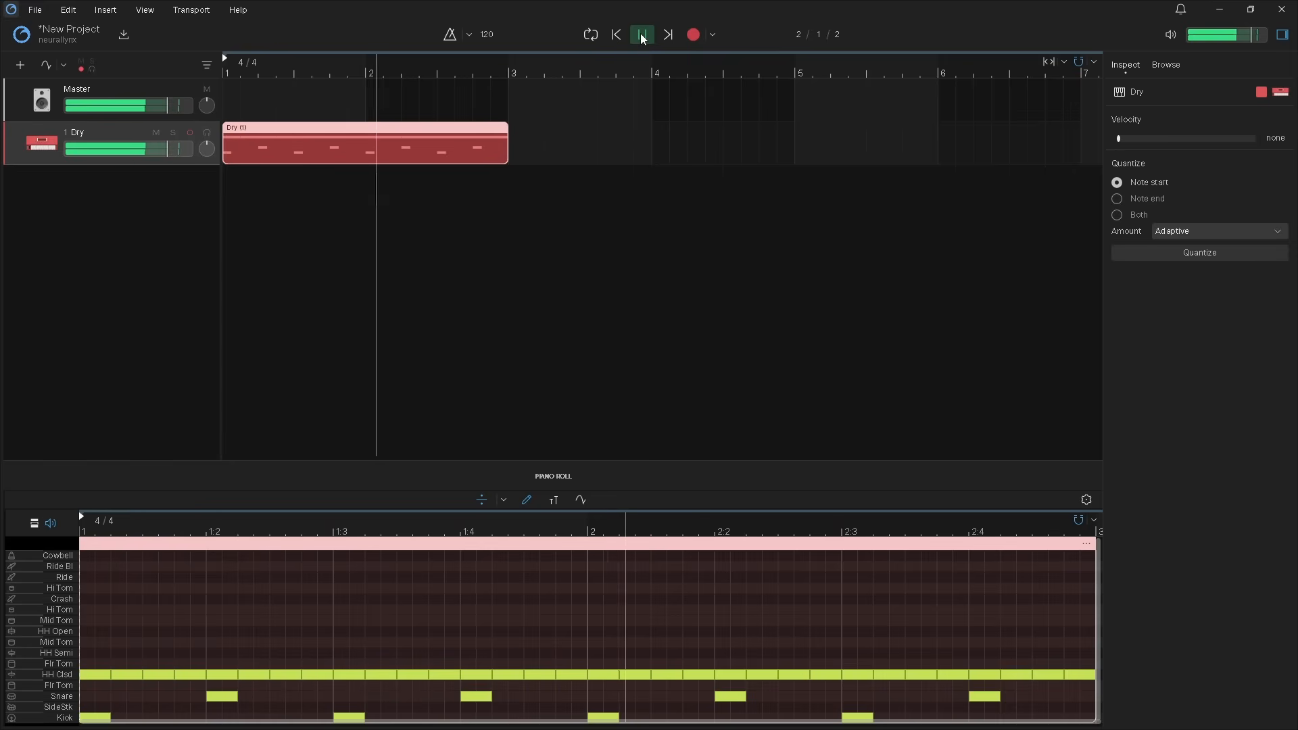
click(616, 36)
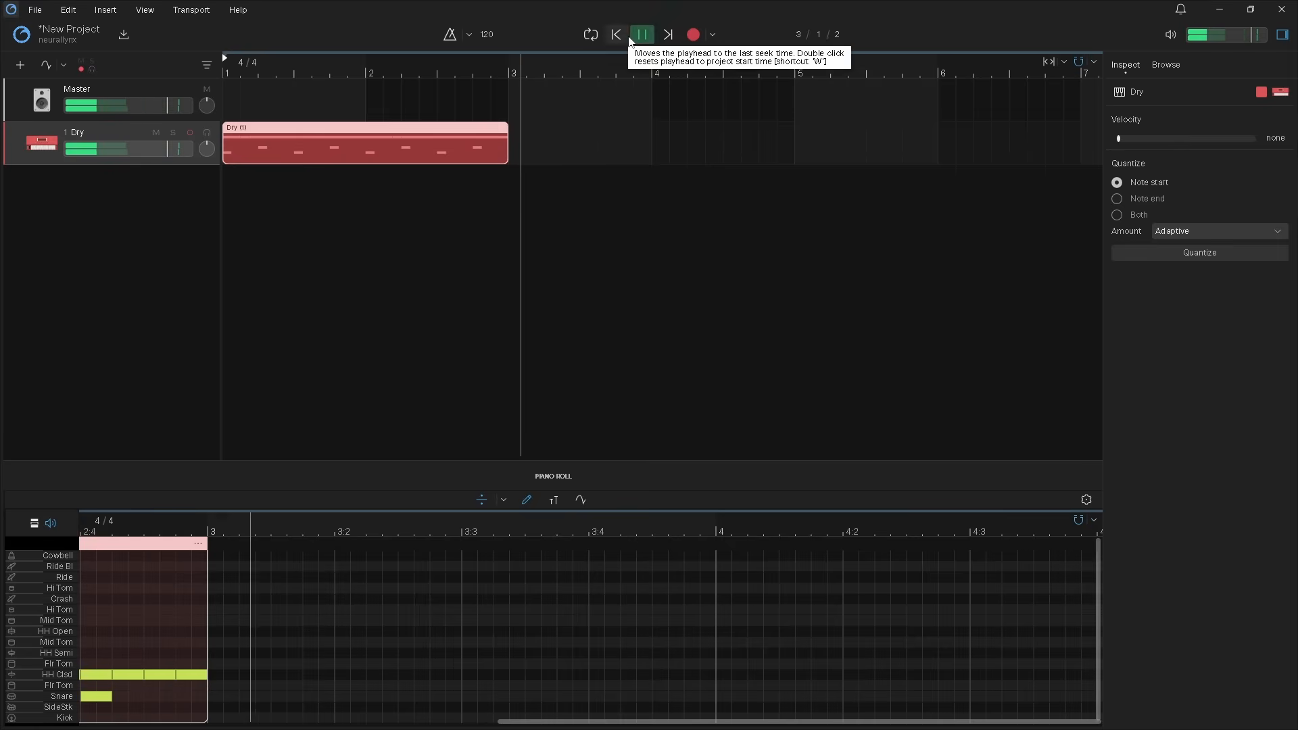
click(617, 35)
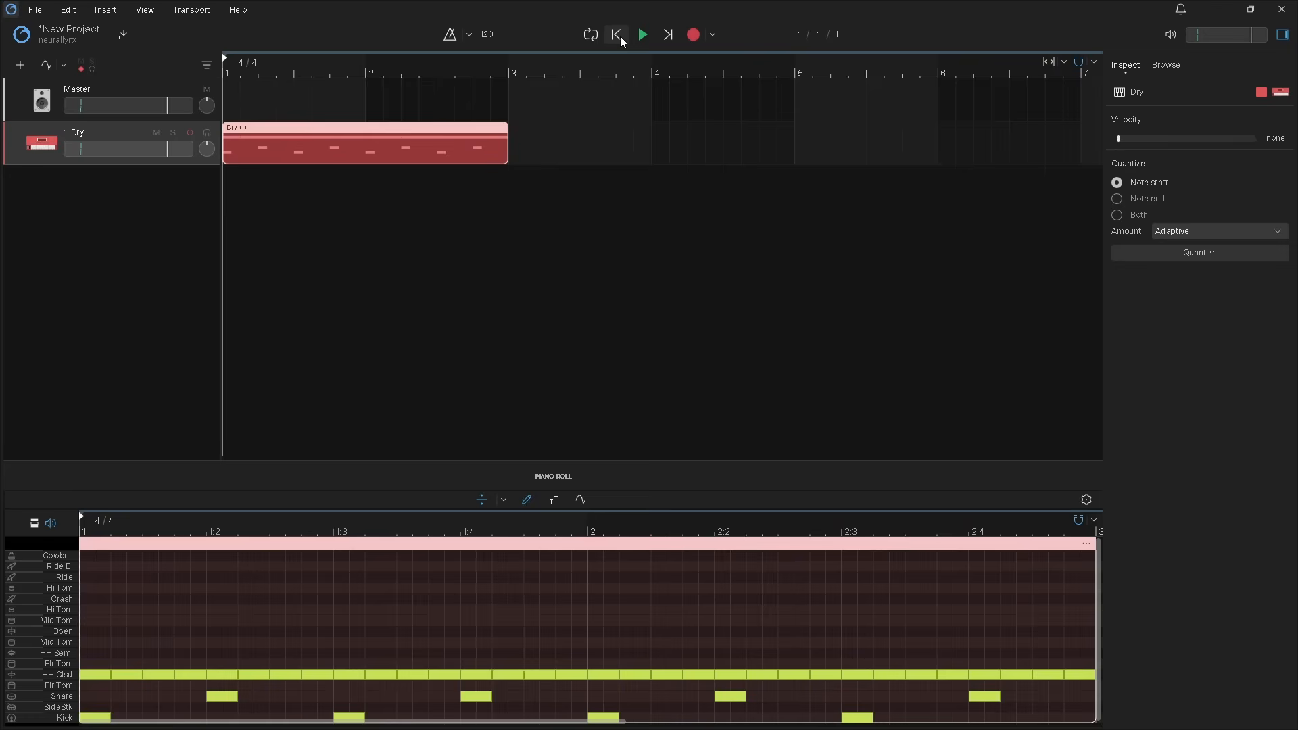